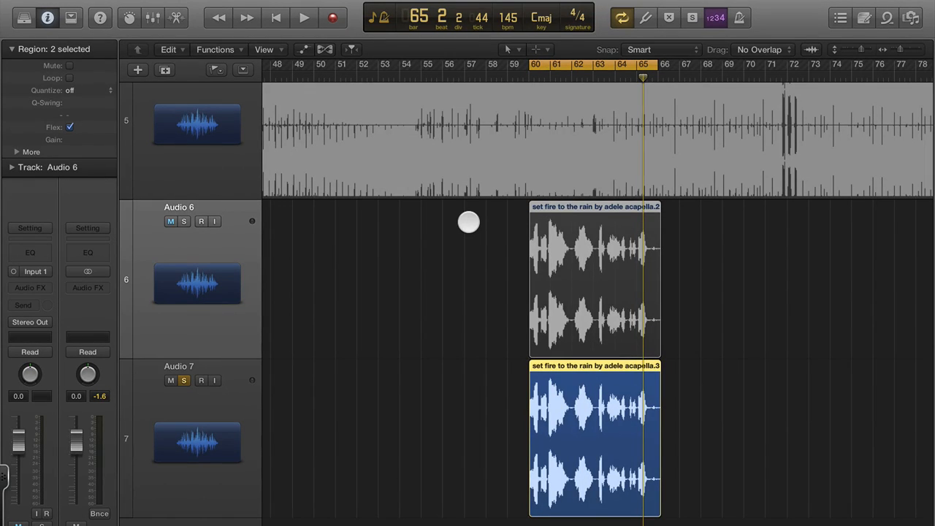
- Select the acapella regions on Audio 6 and Audio 7 and play them back to check
left_click(169, 222)
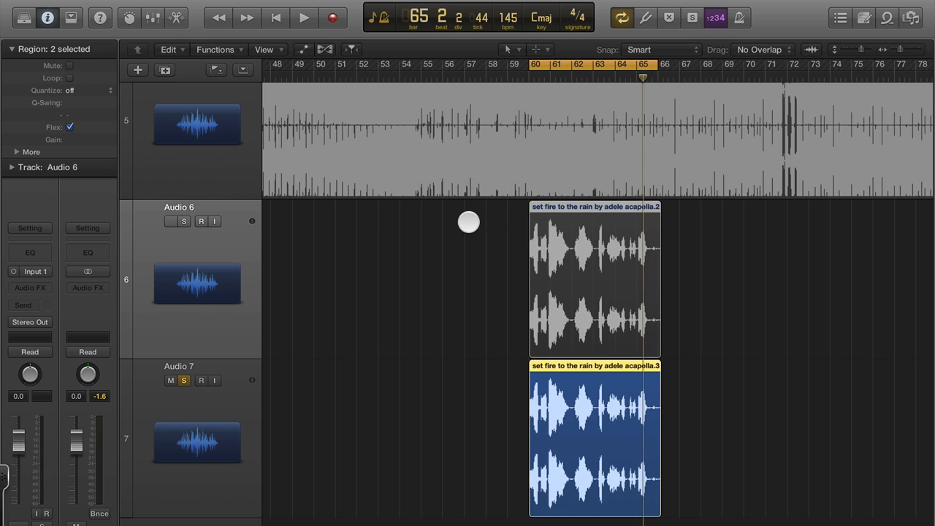
left_click(169, 222)
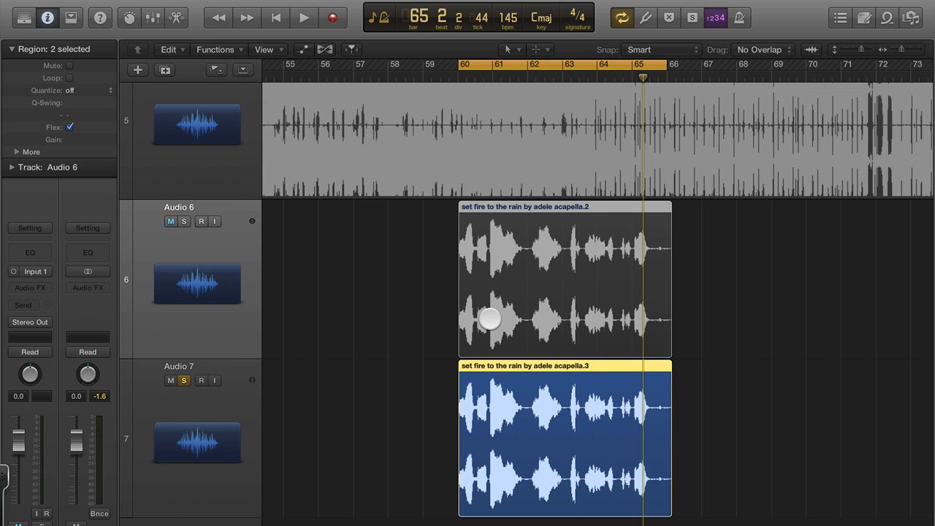
left_click(170, 222)
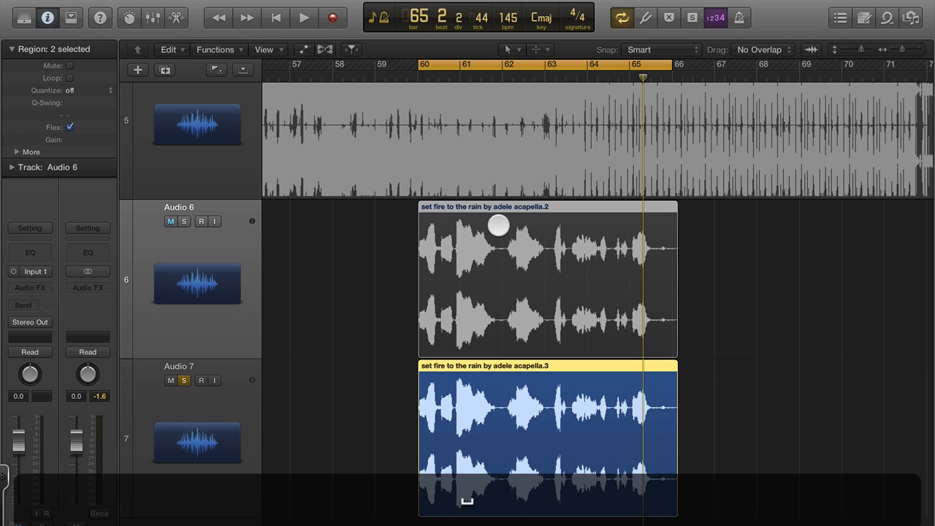
left_click(304, 18)
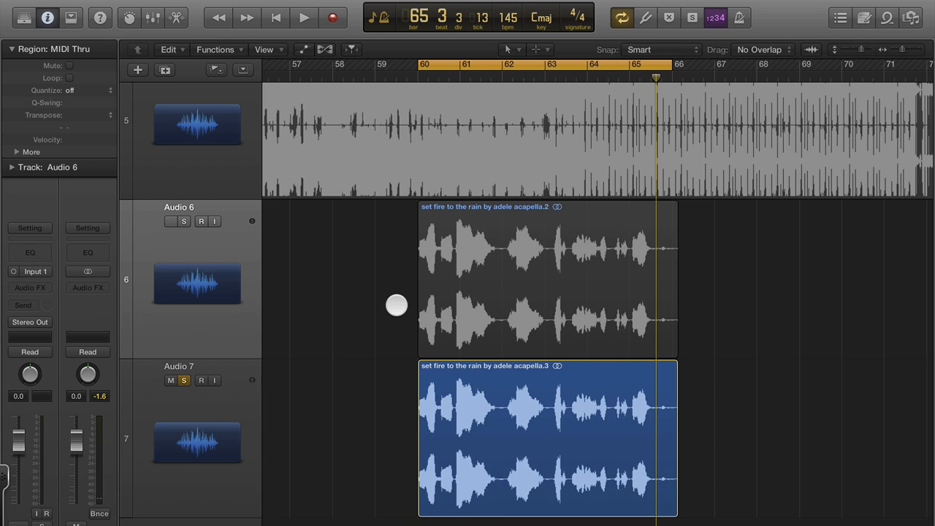
- Enable Flex on both selected acapella regions in the Region inspector
left_click(170, 223)
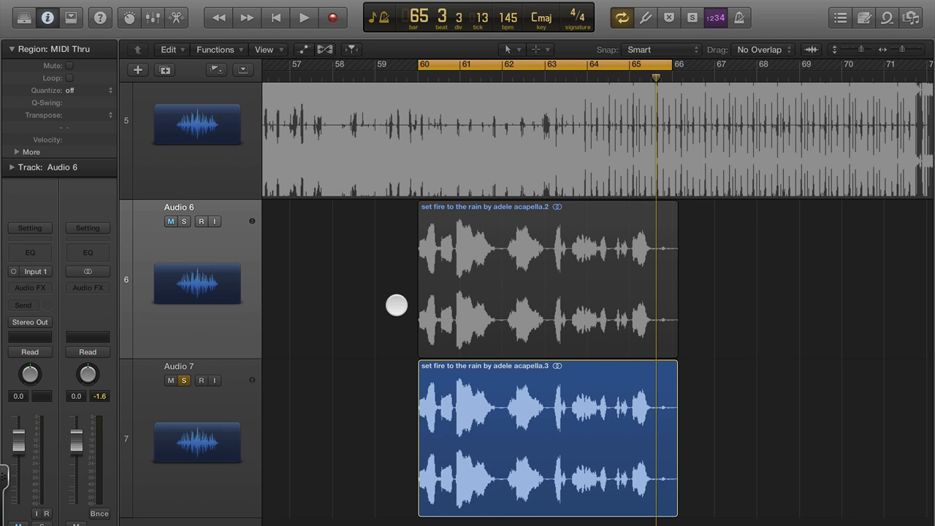
left_click(169, 222)
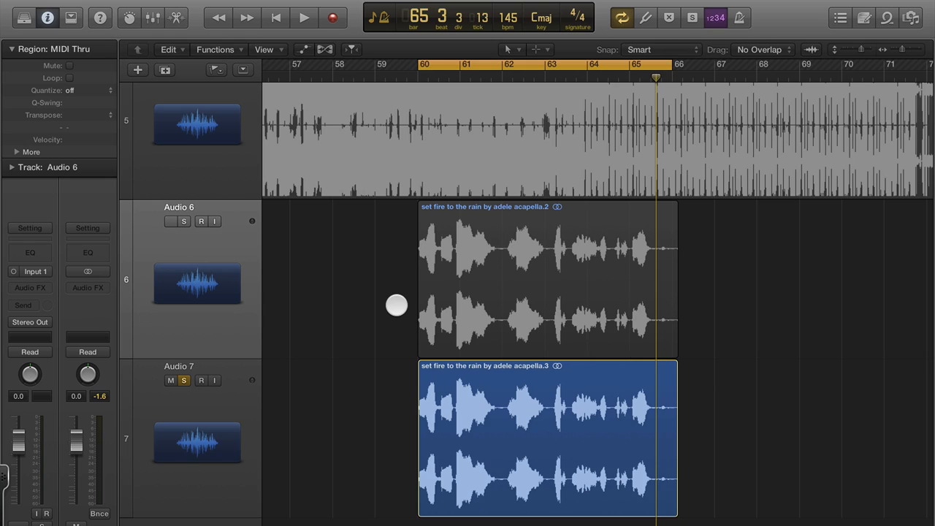
left_click(170, 220)
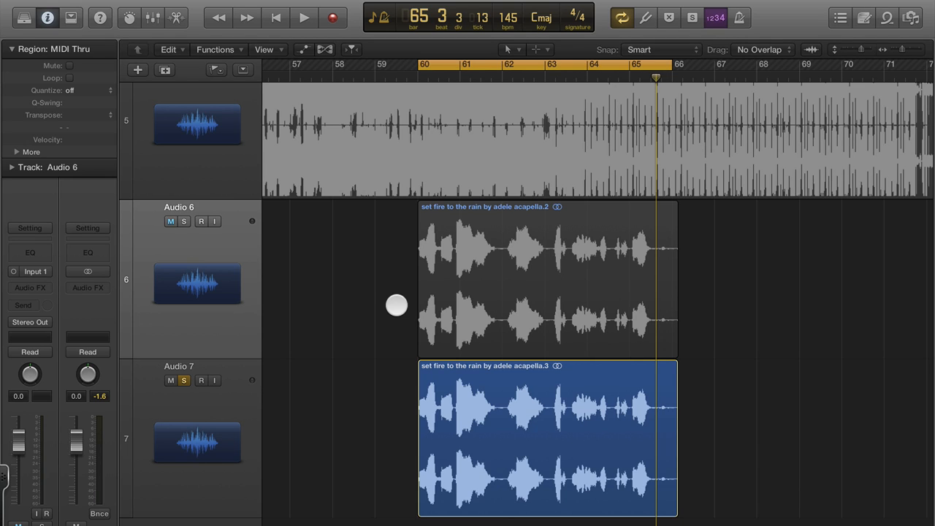
left_click(169, 222)
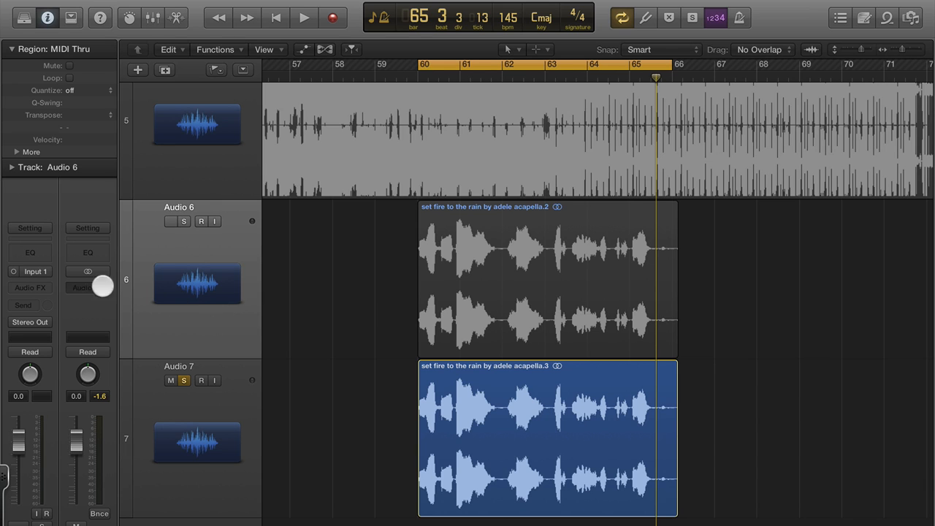
- Bring up the Audio FX plug-in list on Audio 6 to insert WavesTune
left_click(170, 222)
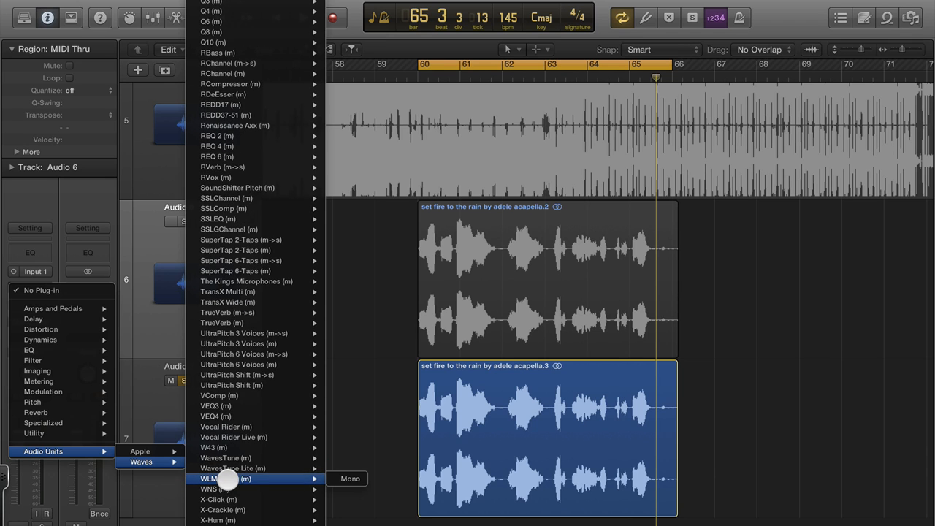
mouse_move(256, 406)
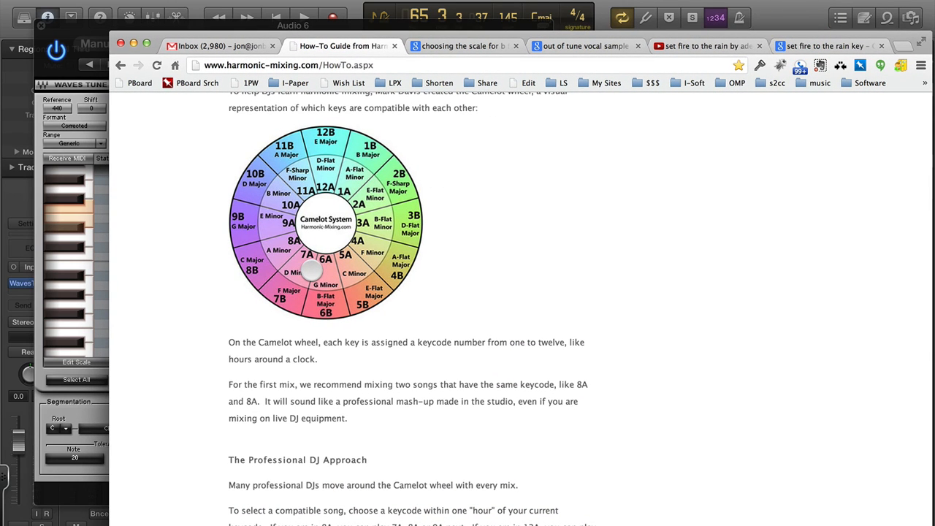
mouse_move(310, 252)
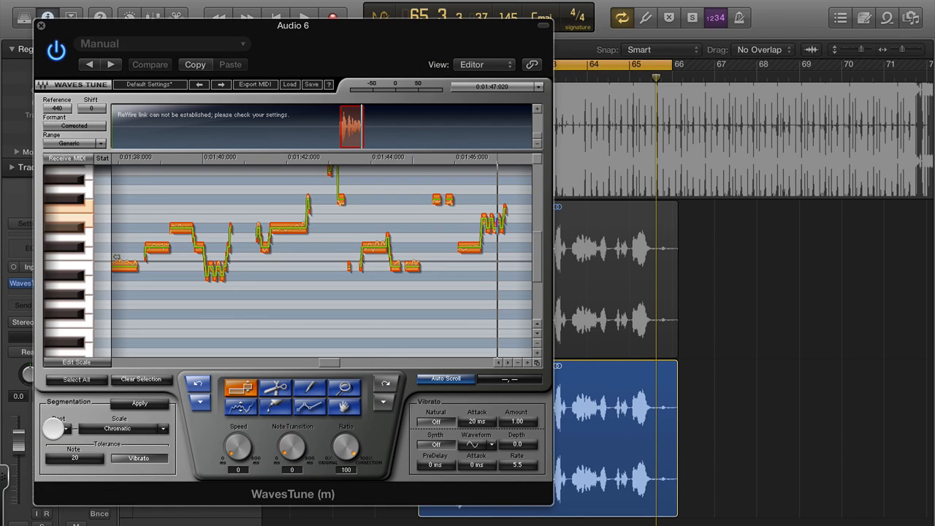
- Set WavesTune's scale to Natural Minor and adjust the keyboard note range for the vocal
left_click(120, 428)
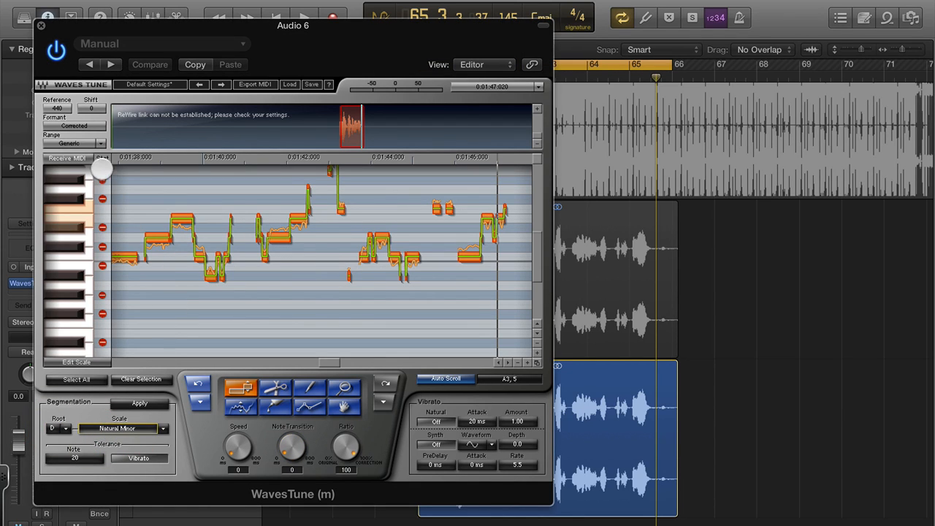
left_click_drag(102, 170, 102, 273)
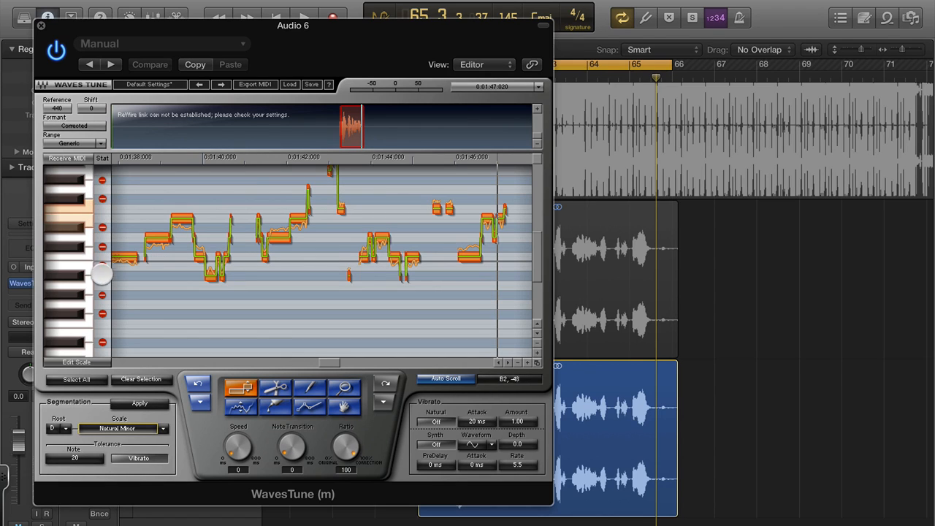
left_click_drag(103, 275, 102, 289)
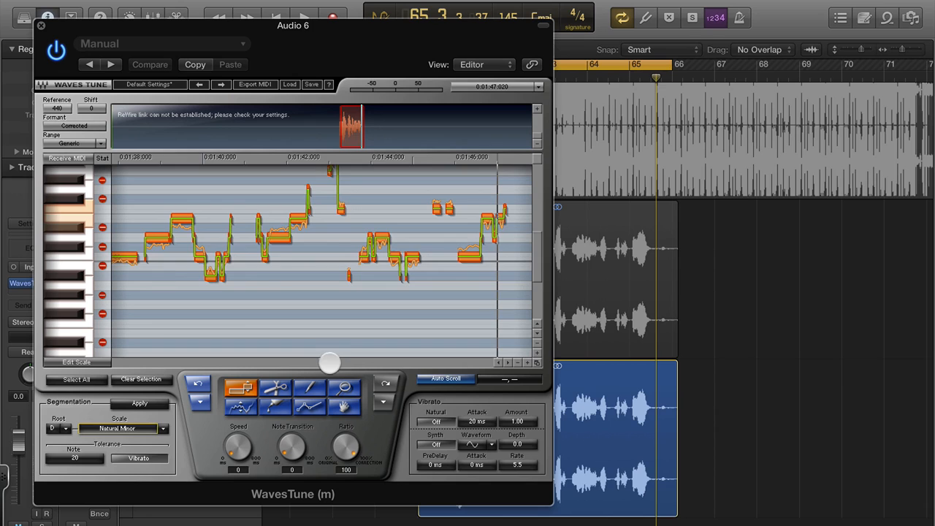
left_click(445, 379)
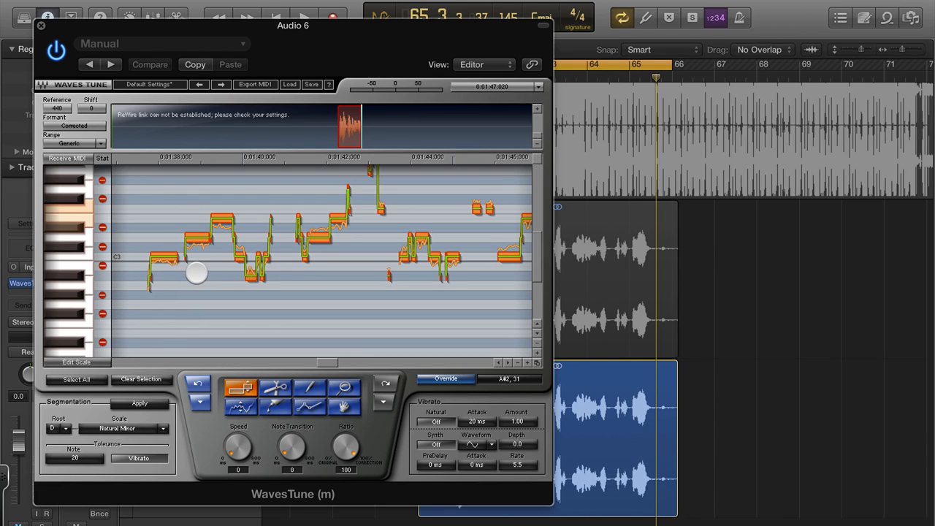
left_click(303, 17)
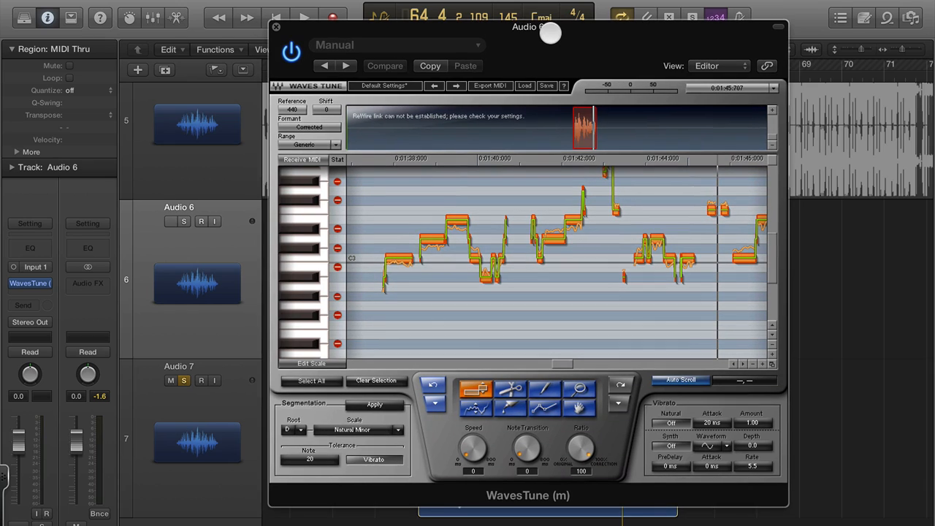
- Unsolo Audio 7 and reopen the WavesTune editor on Audio 6
left_click(170, 222)
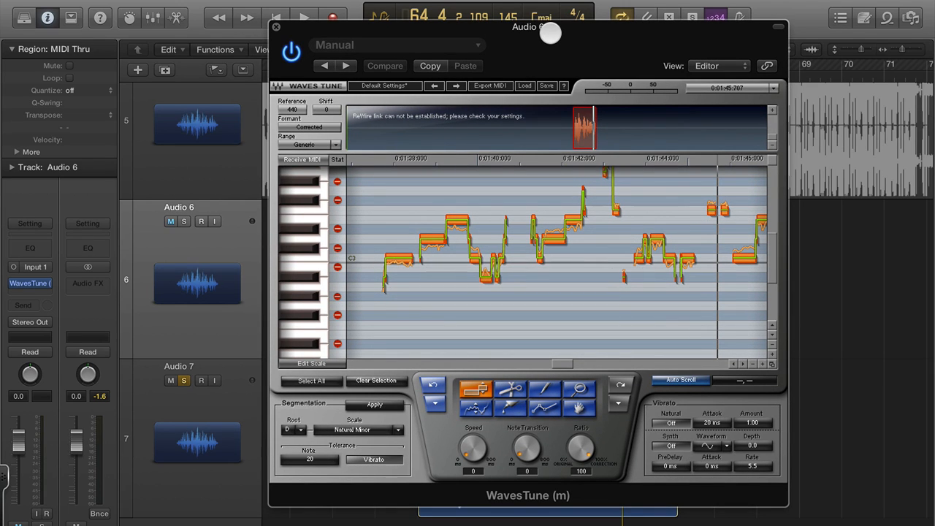
mouse_move(224, 365)
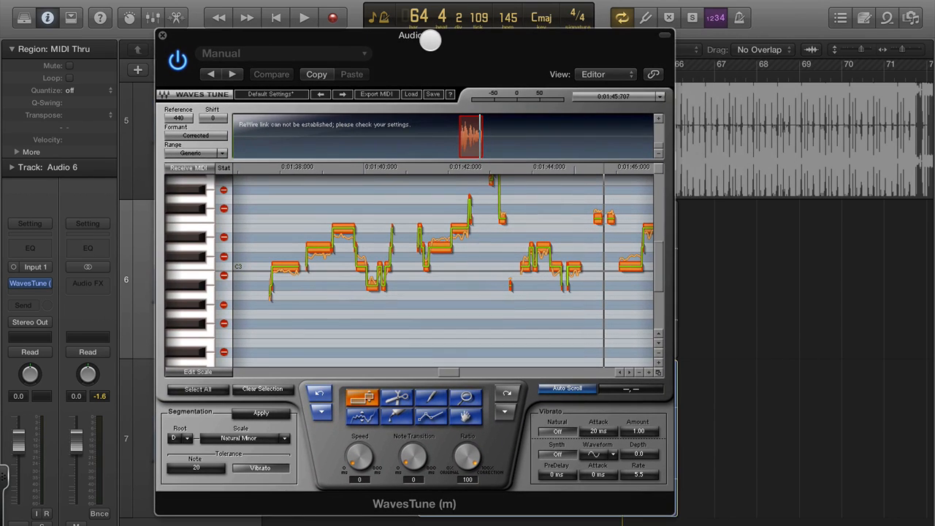
left_click(162, 35)
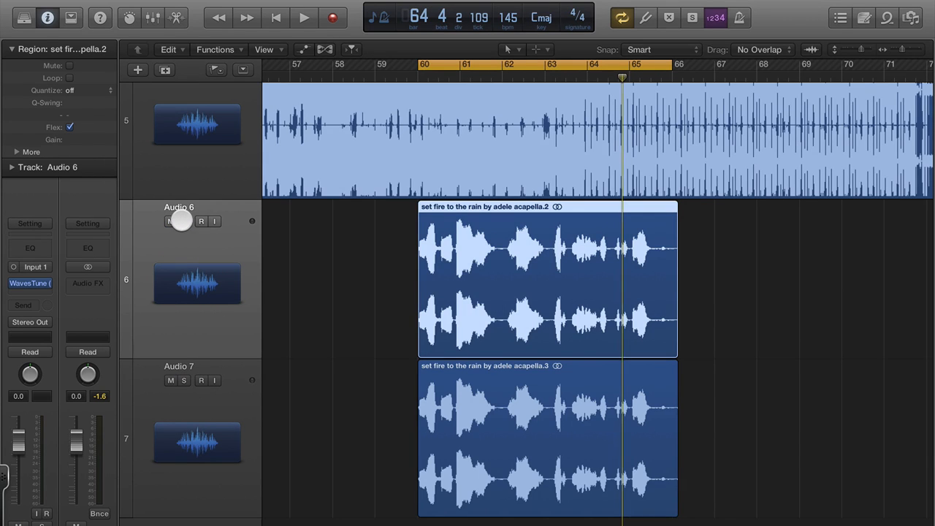
left_click(29, 283)
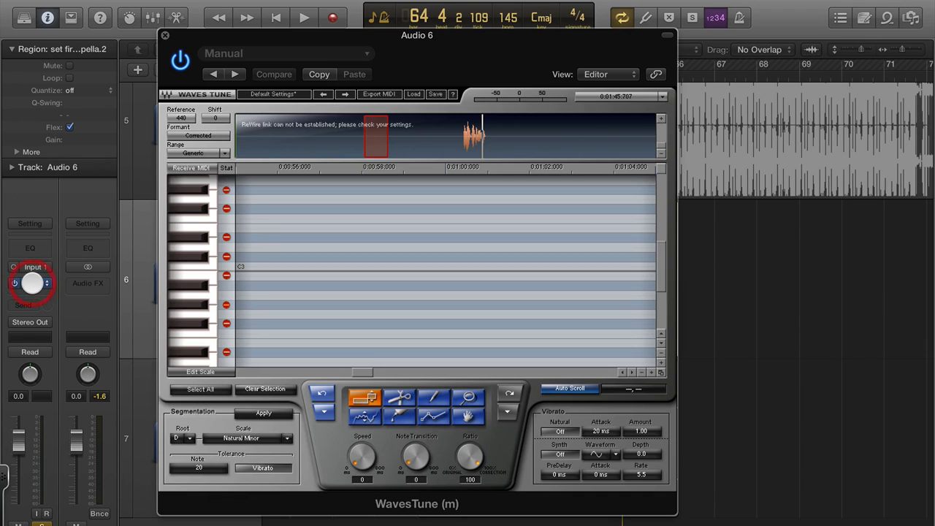
- Play the vocal so WavesTune captures its pitch notes in D natural minor
left_click(304, 18)
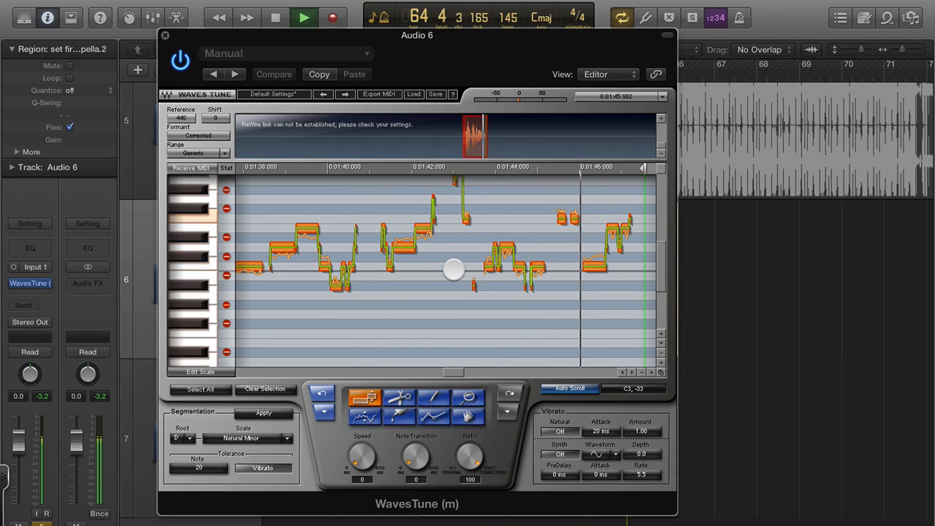
left_click(275, 18)
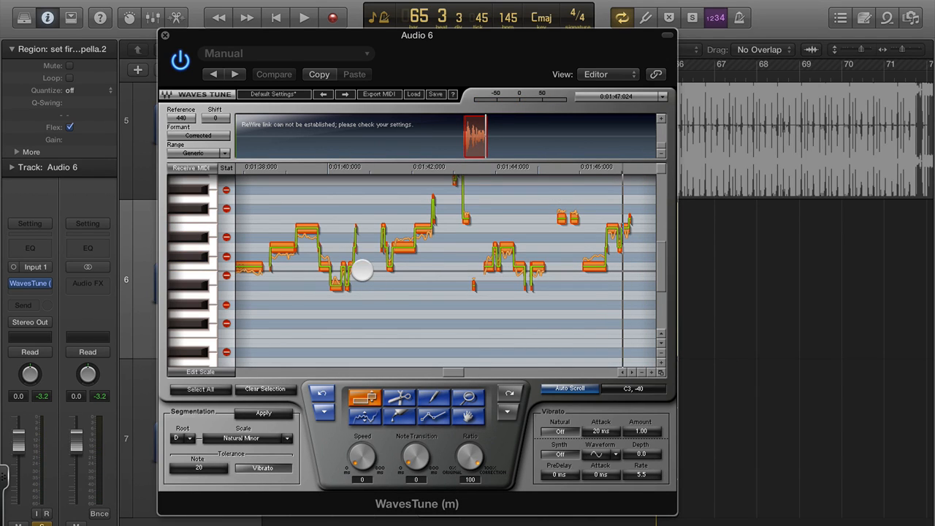
left_click(304, 18)
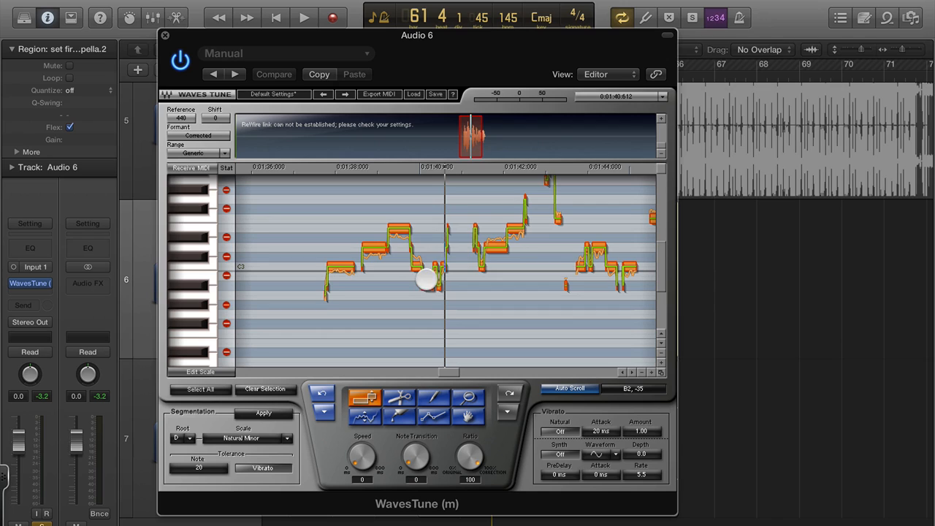
- Drag detected vocal notes to lower pitches in the WavesTune graph while auditioning playback
left_click_drag(427, 281, 416, 306)
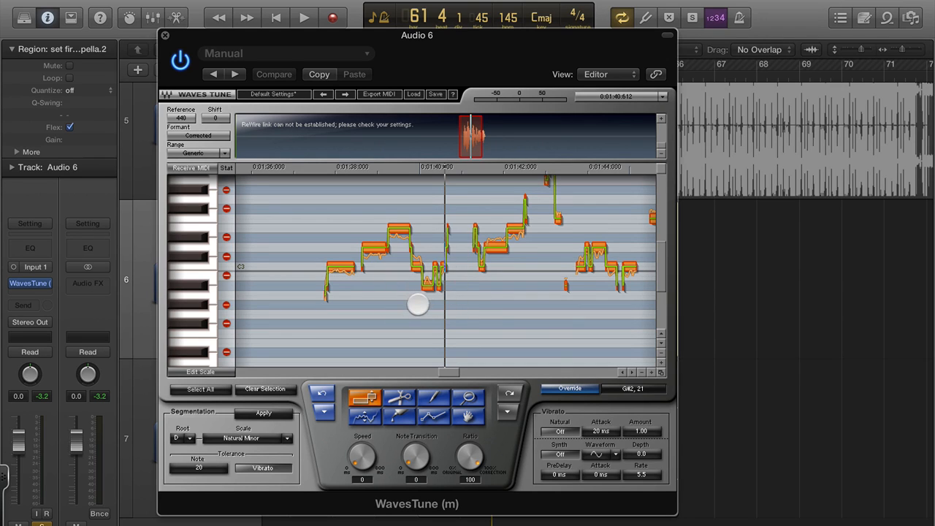
left_click_drag(418, 306, 427, 287)
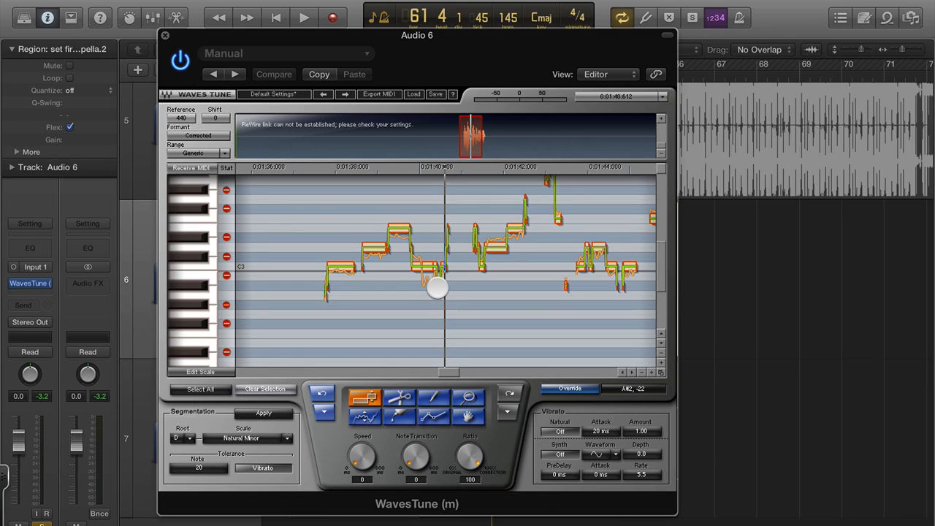
left_click(304, 18)
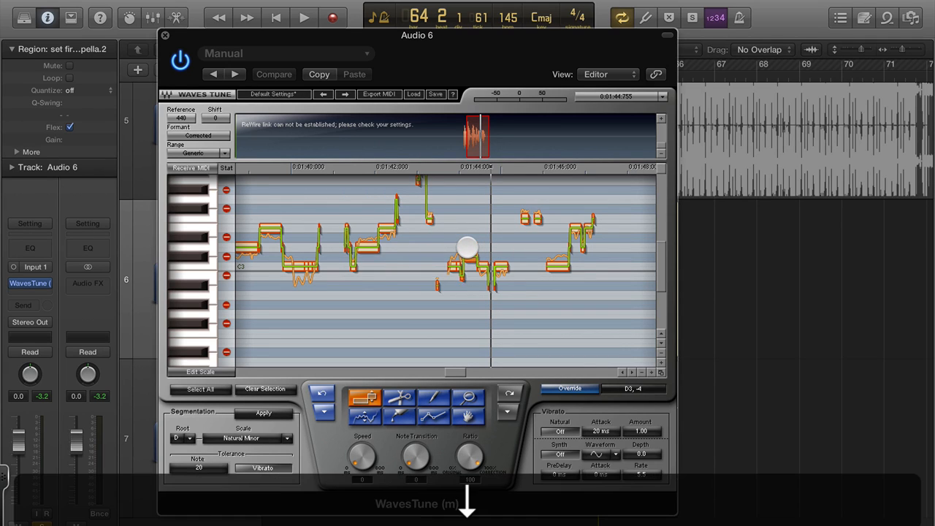
left_click_drag(468, 248, 464, 285)
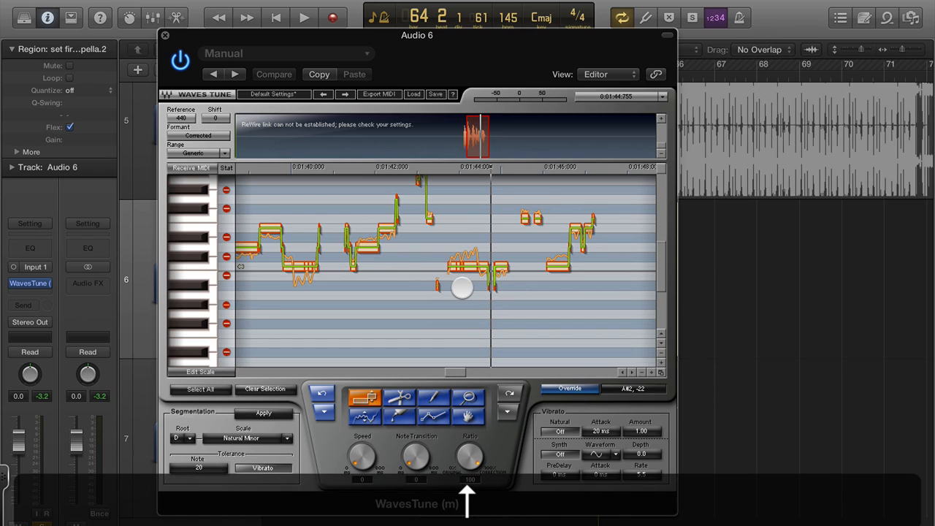
left_click(304, 17)
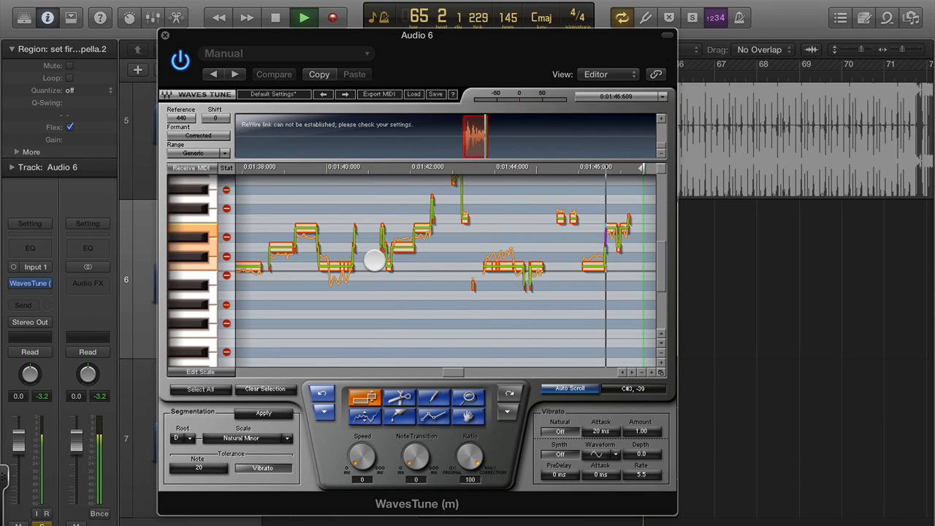
- Stop playback and reshape a further run of notes in the WavesTune graph
left_click(274, 18)
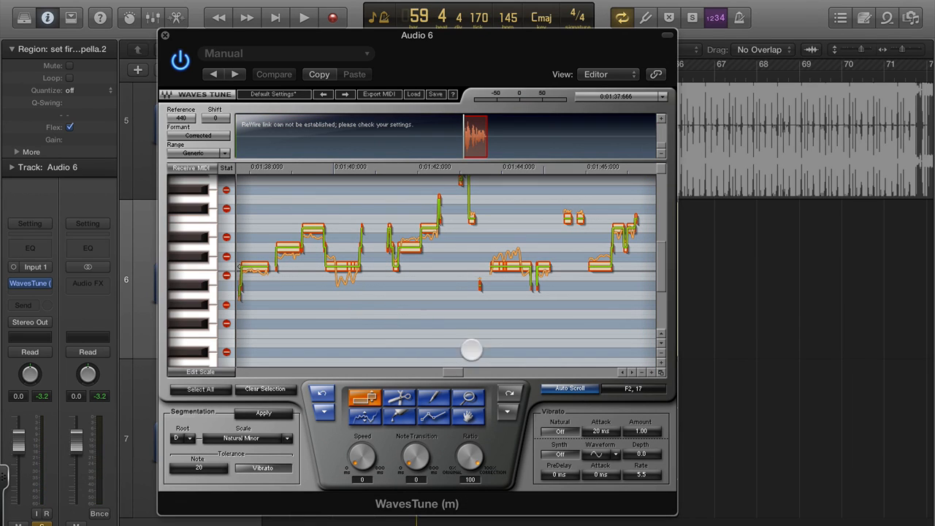
left_click_drag(470, 350, 567, 318)
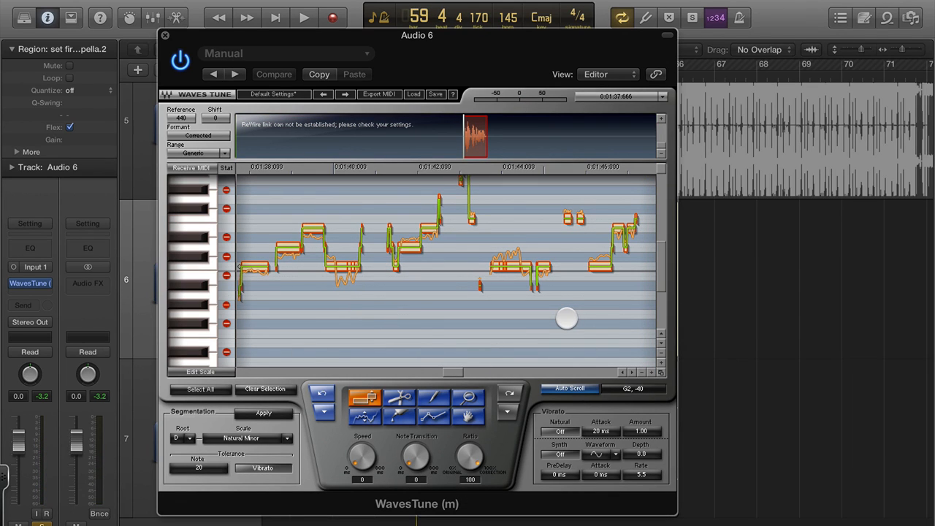
left_click_drag(567, 318, 540, 319)
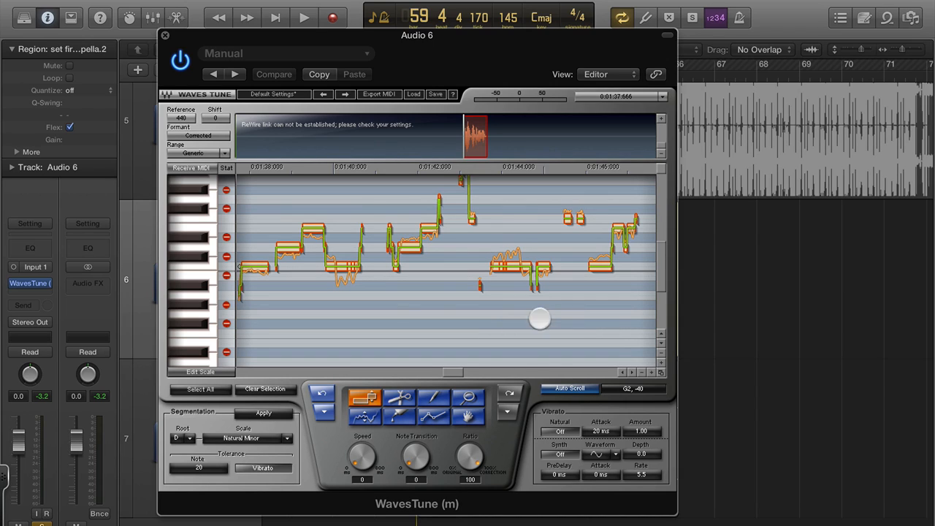
left_click_drag(539, 318, 427, 298)
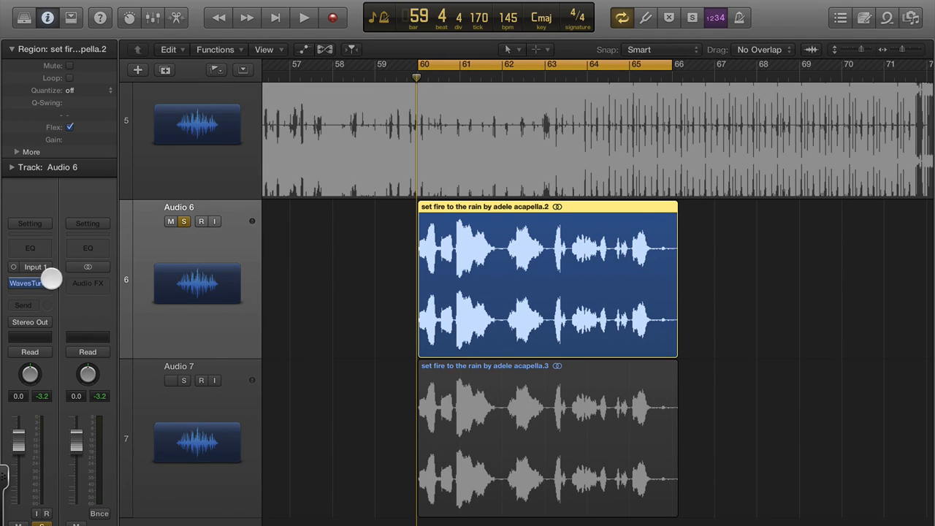
- Insert Waves JJP-Vocals (m->s) on Audio 6 in the slot after WavesTune
left_click(31, 283)
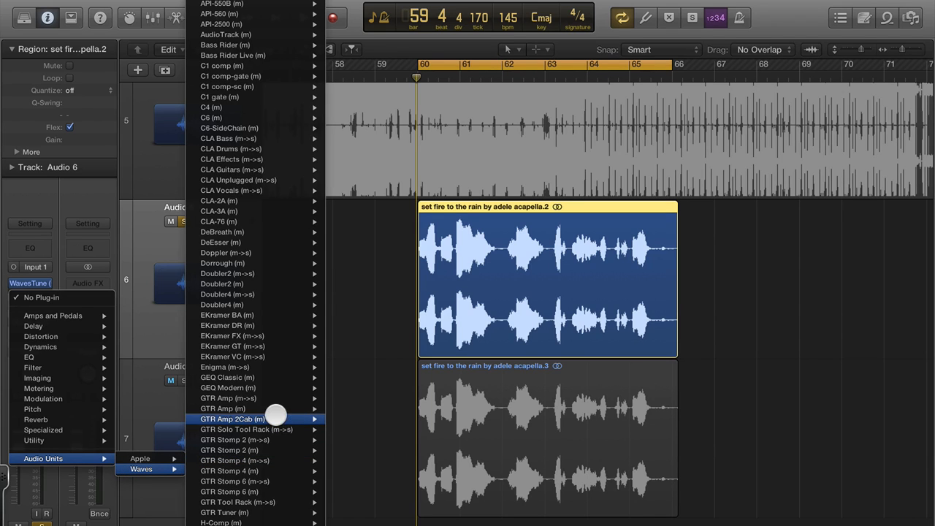
scroll("down", 3)
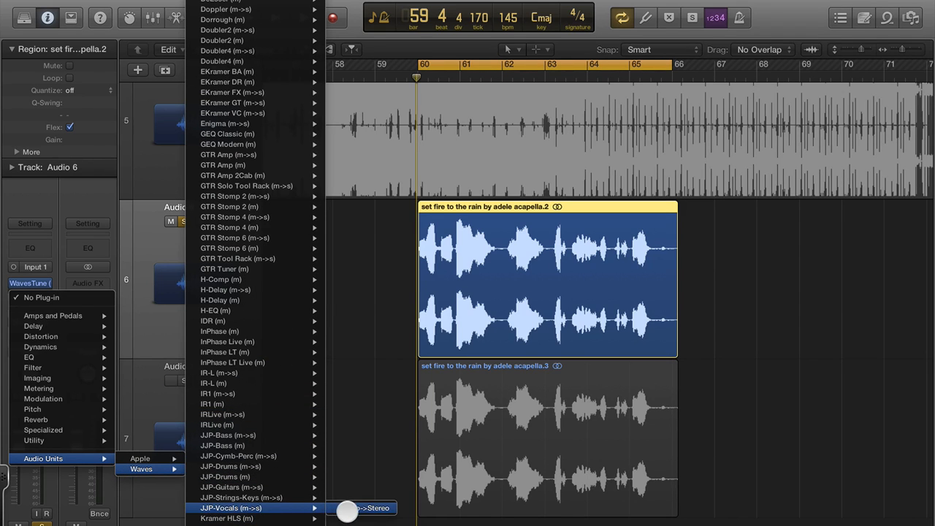
left_click(377, 509)
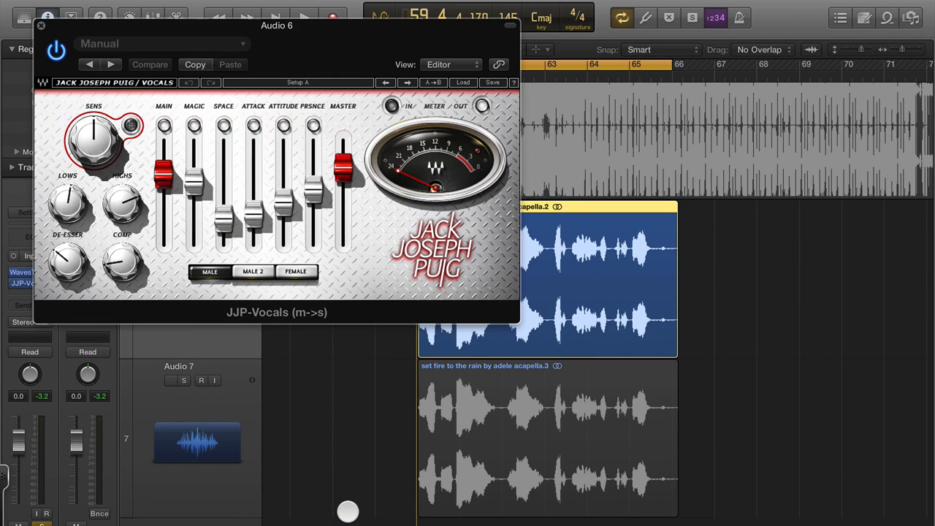
left_click(170, 380)
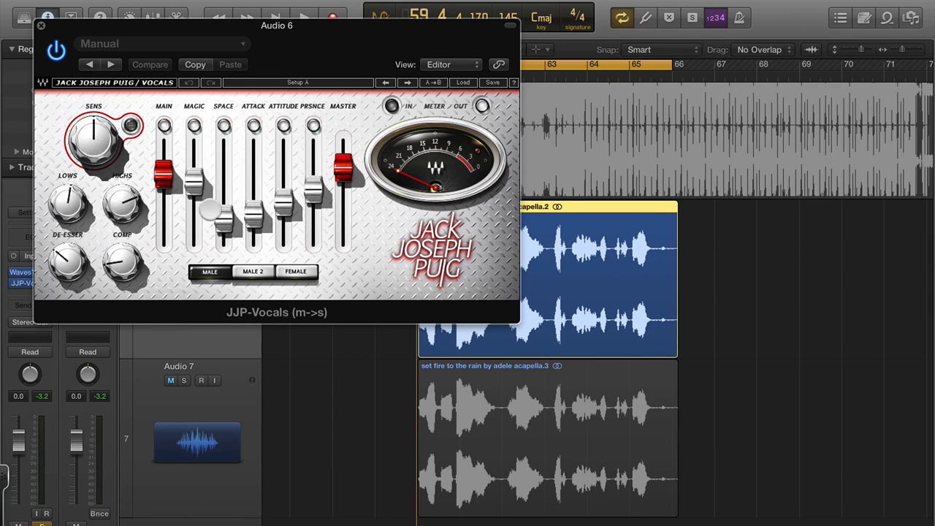
- Raise JJP Vocals' Attitude and Presence faders while auditioning the vocal, then stop
left_click(304, 17)
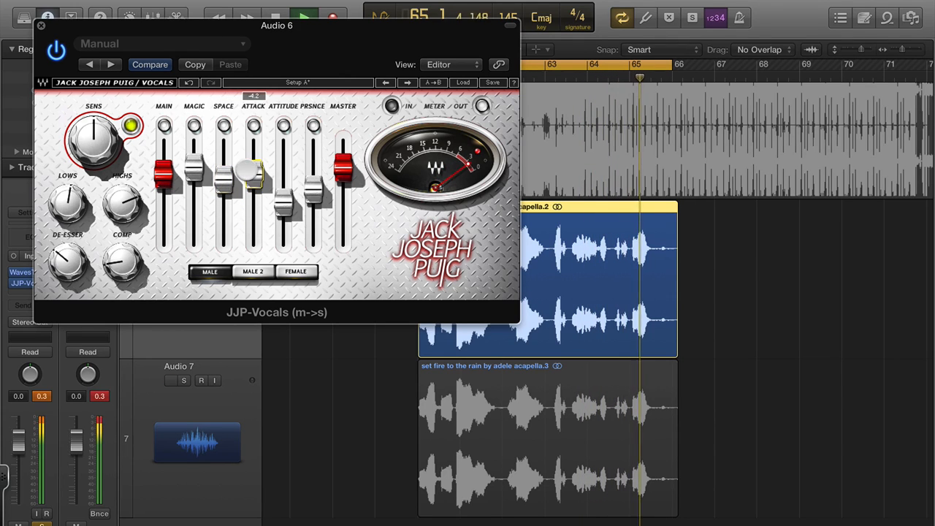
left_click_drag(283, 187, 284, 168)
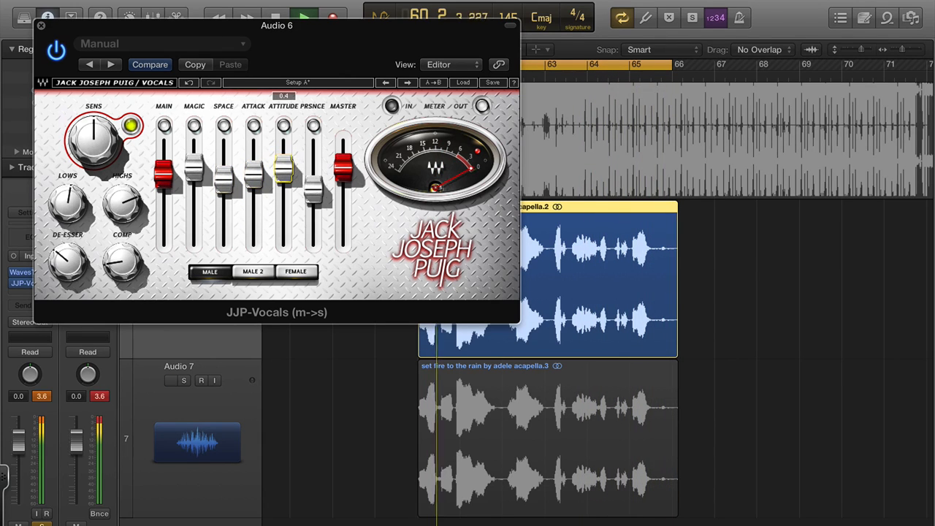
left_click_drag(314, 168, 314, 187)
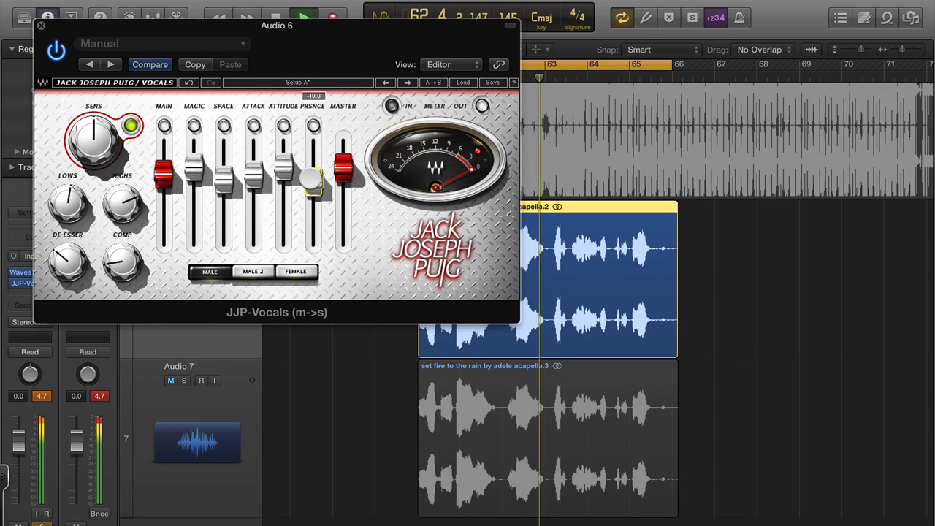
left_click(169, 380)
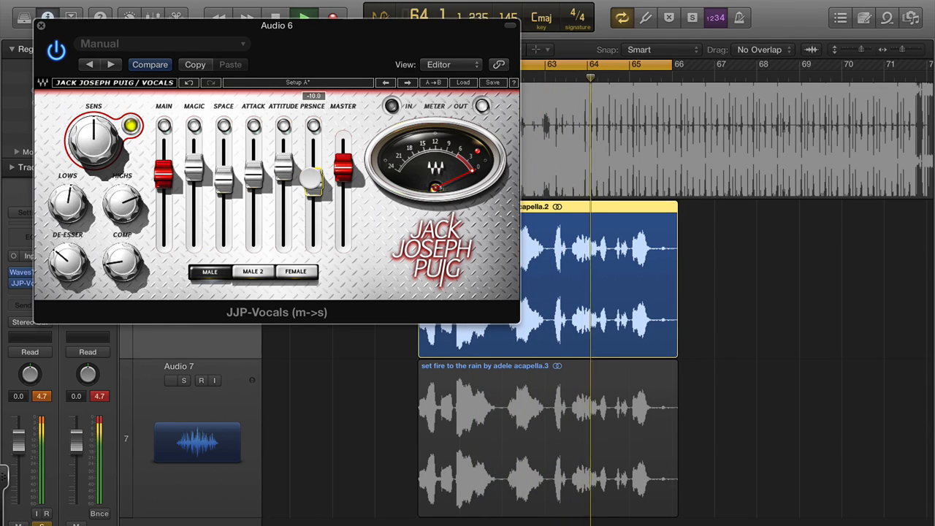
left_click(170, 380)
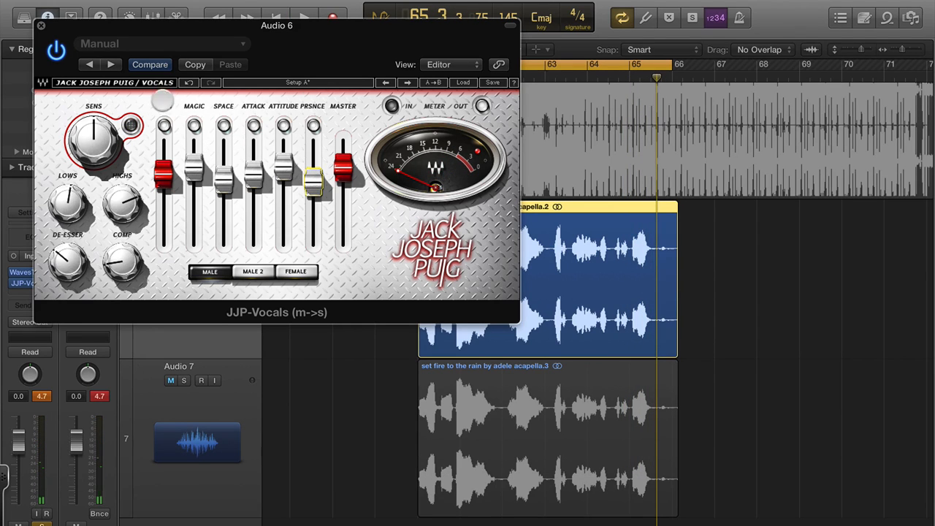
- Close JJP Vocals, select Audio 7 and remove its WavesTune and JJP-Vocals inserts
left_click(41, 25)
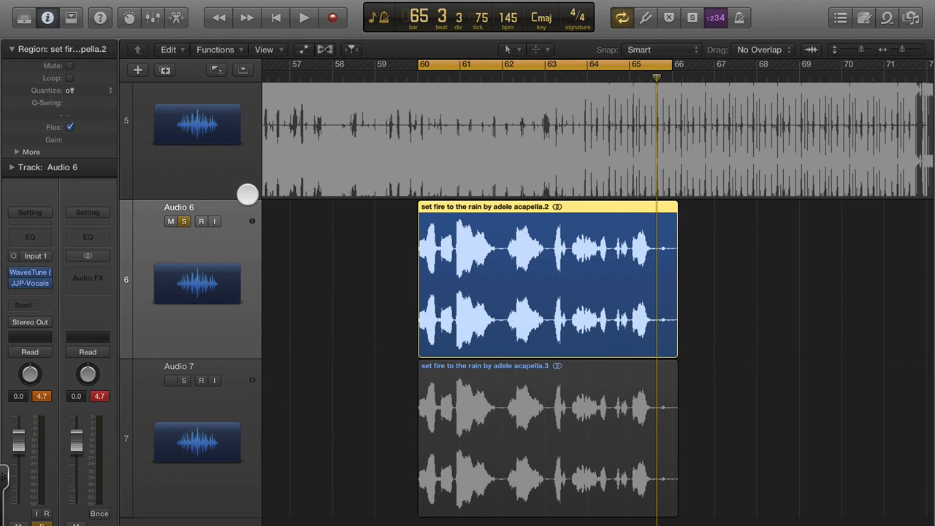
left_click(548, 438)
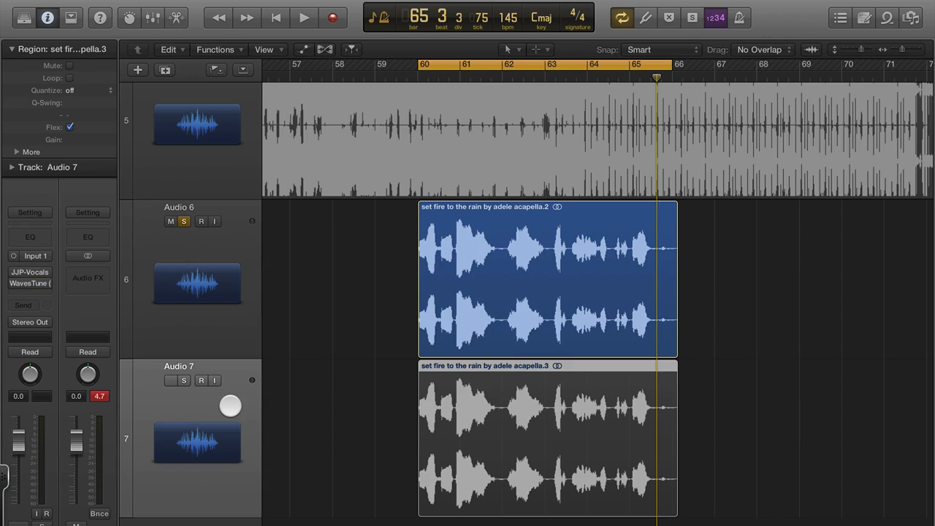
left_click(169, 380)
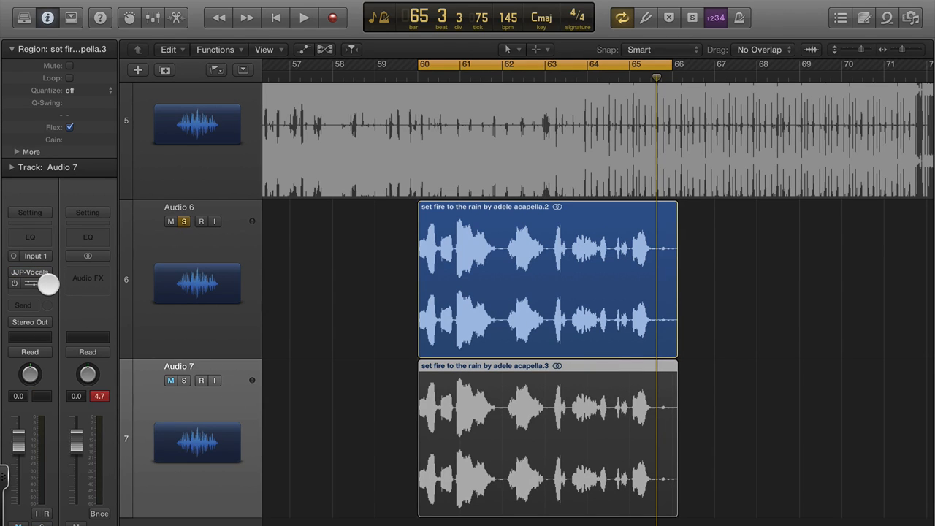
left_click(88, 277)
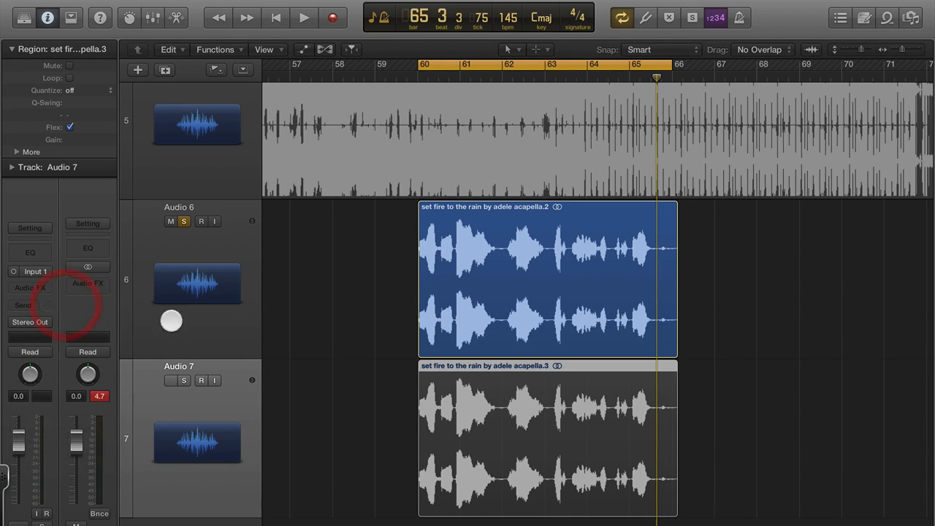
- Audition Audio 7 soloed, then Audio 6 soloed, to compare the two acapellas
left_click(548, 438)
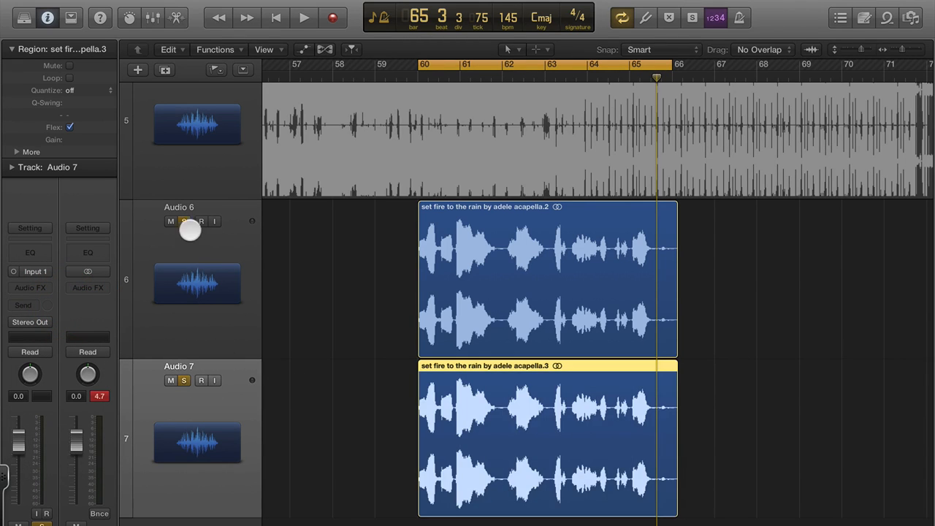
left_click(304, 17)
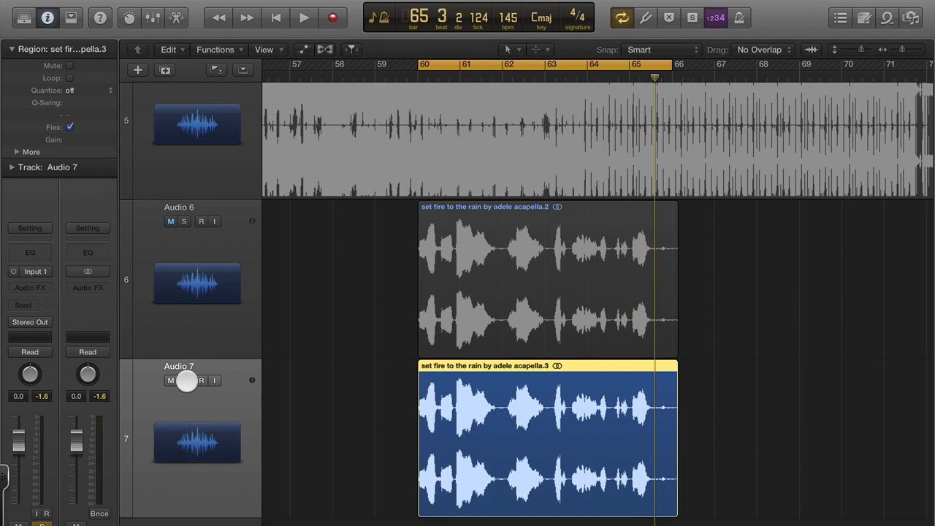
left_click(547, 279)
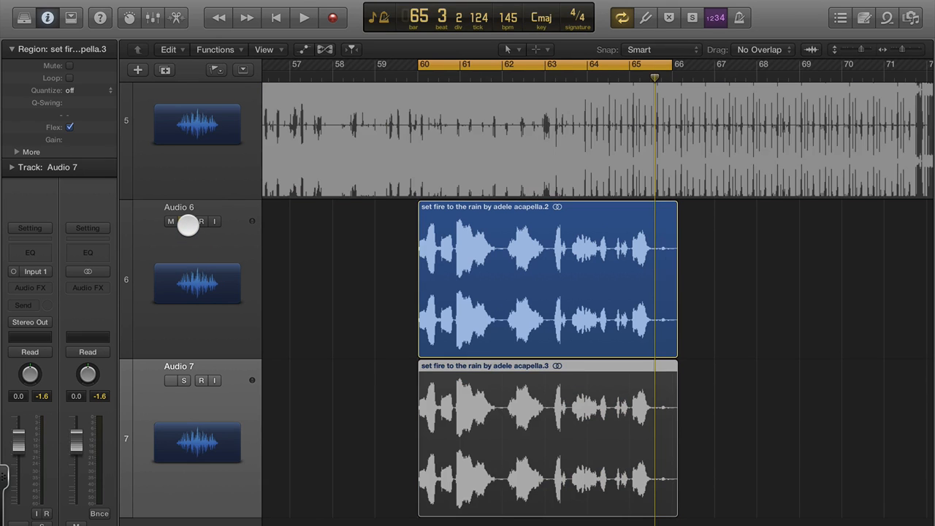
left_click(304, 17)
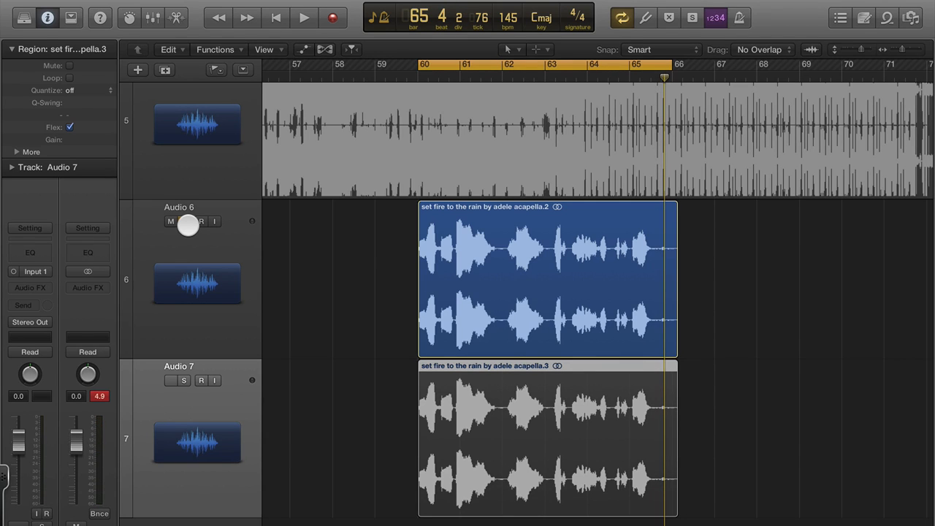
- Leave Audio 7 soloed with its acapella region selected and volume around +4.9 dB
left_click(169, 380)
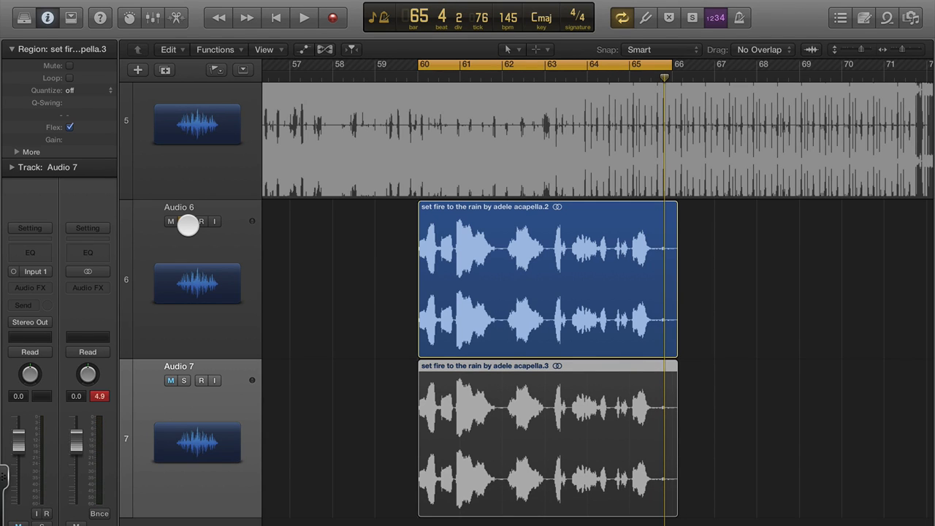
left_click(184, 223)
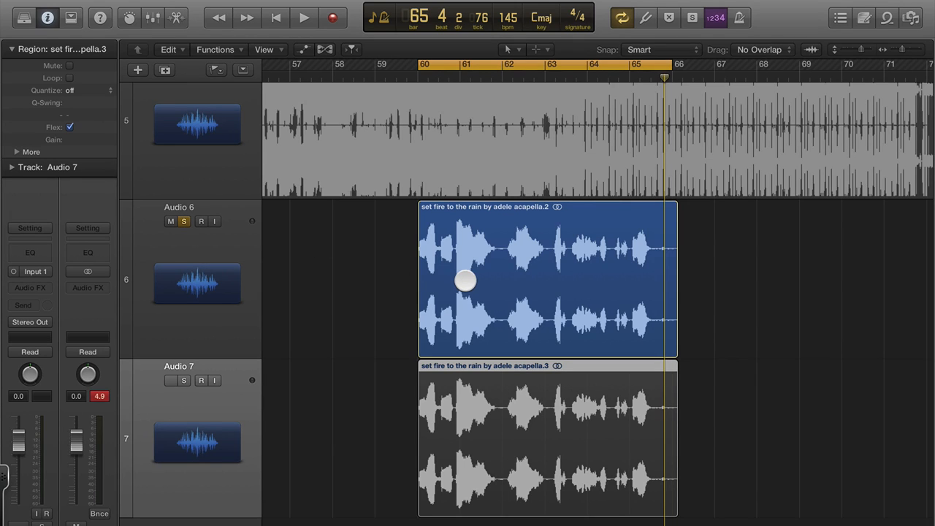
left_click(170, 379)
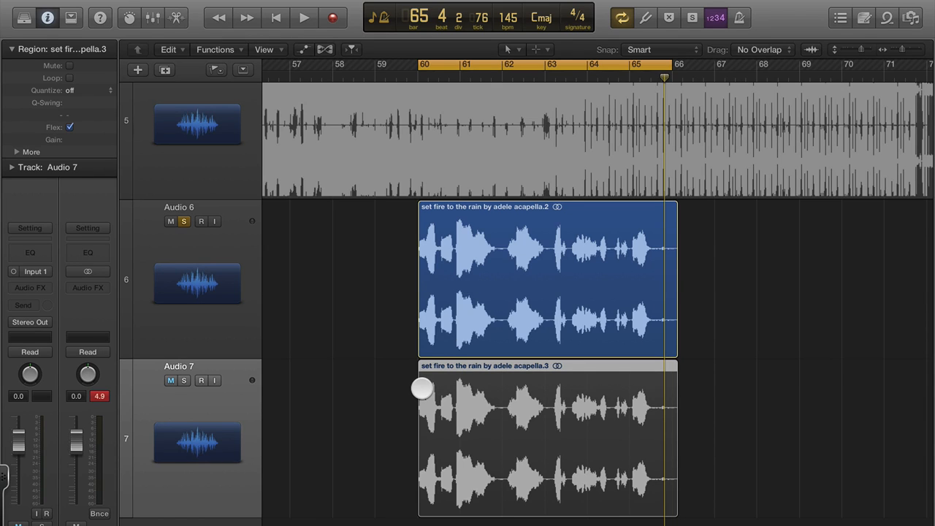
left_click(170, 380)
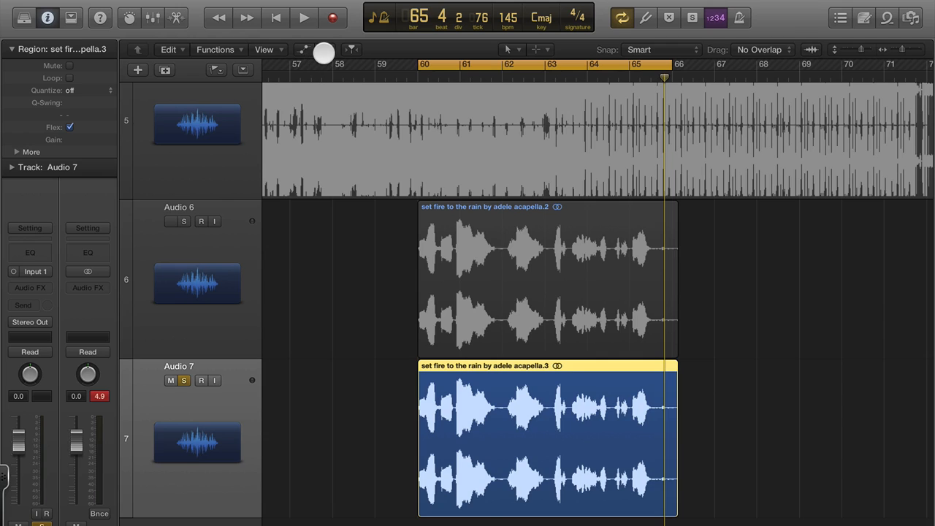
- Enable Flex Pitch on Audio 7, analyse acapella.3 and snap its notes to perfect pitch
left_click(324, 50)
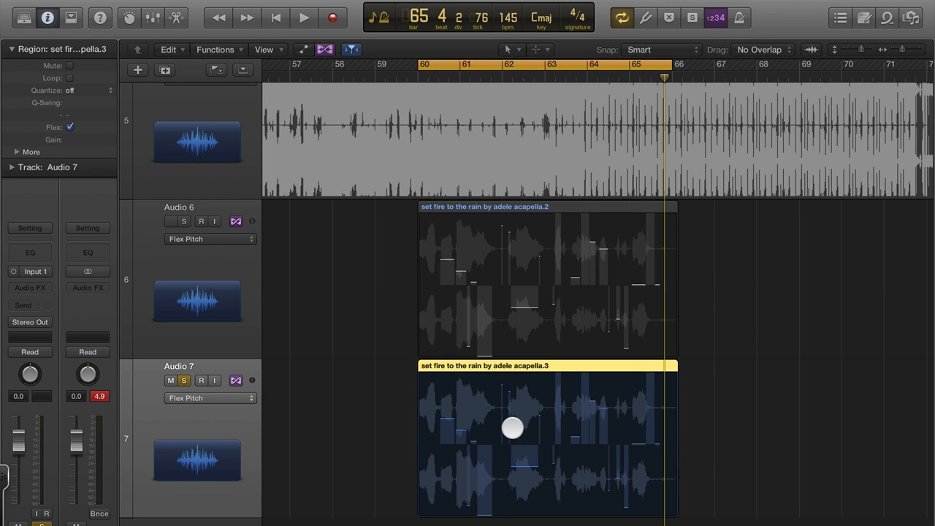
right_click(512, 427)
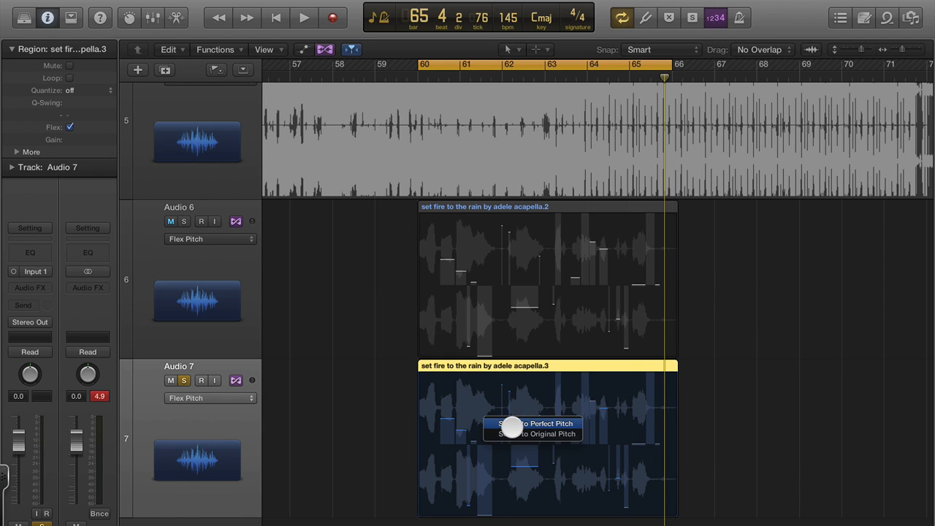
left_click(538, 434)
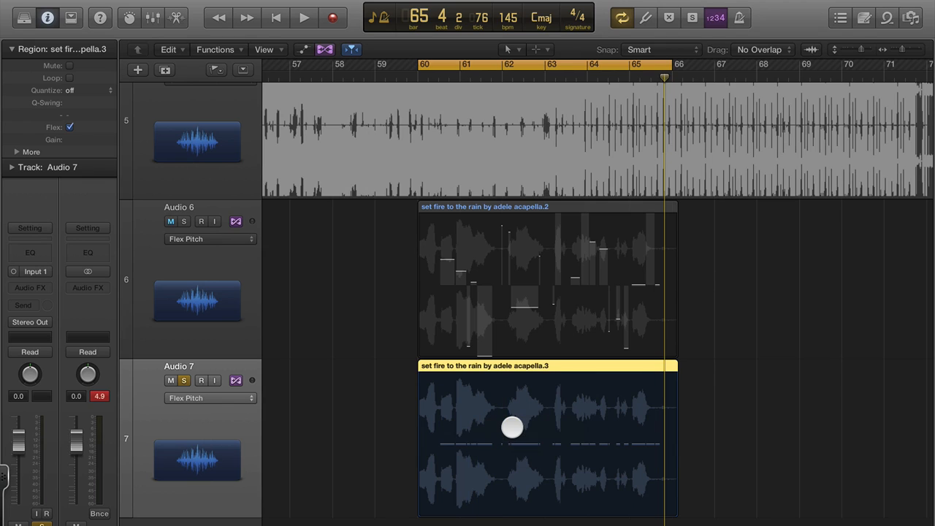
left_click(170, 221)
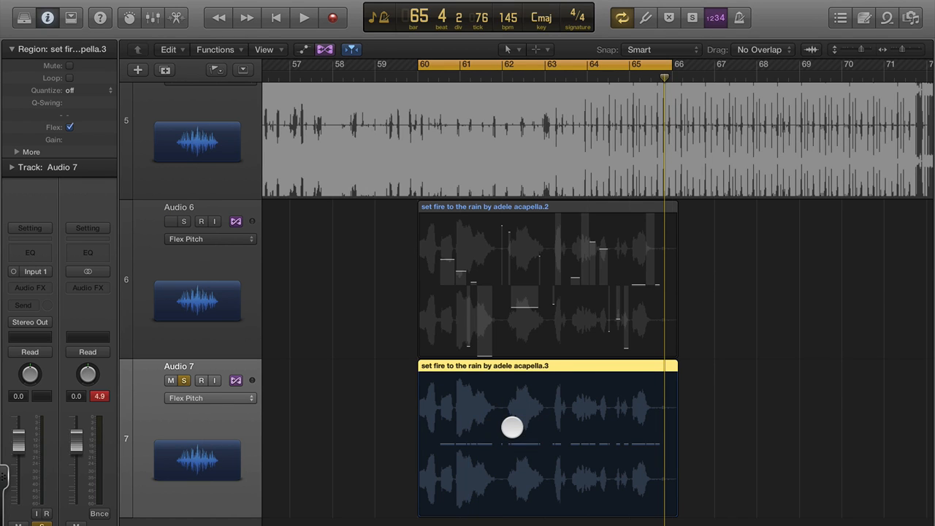
left_click(304, 17)
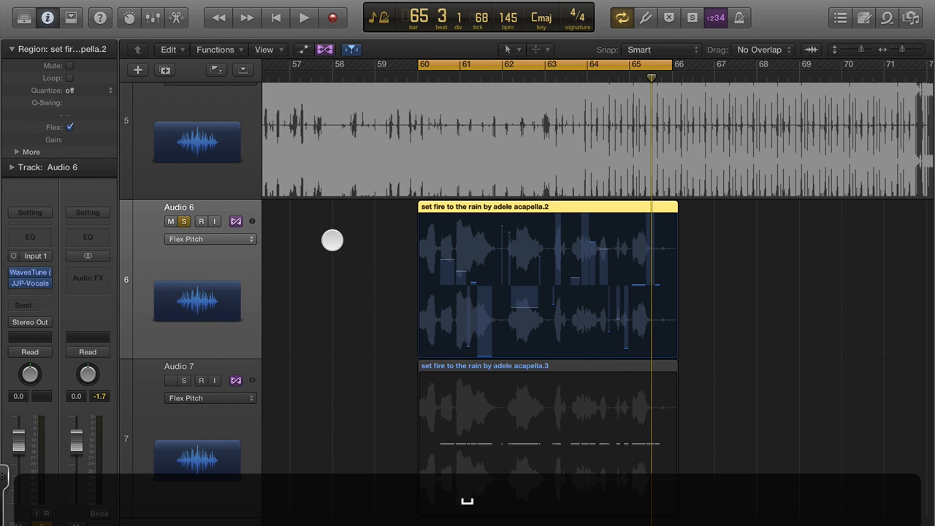
- Focus Audio 6, bring up the region's pitch options and undo the previous two pitch changes
left_click(304, 18)
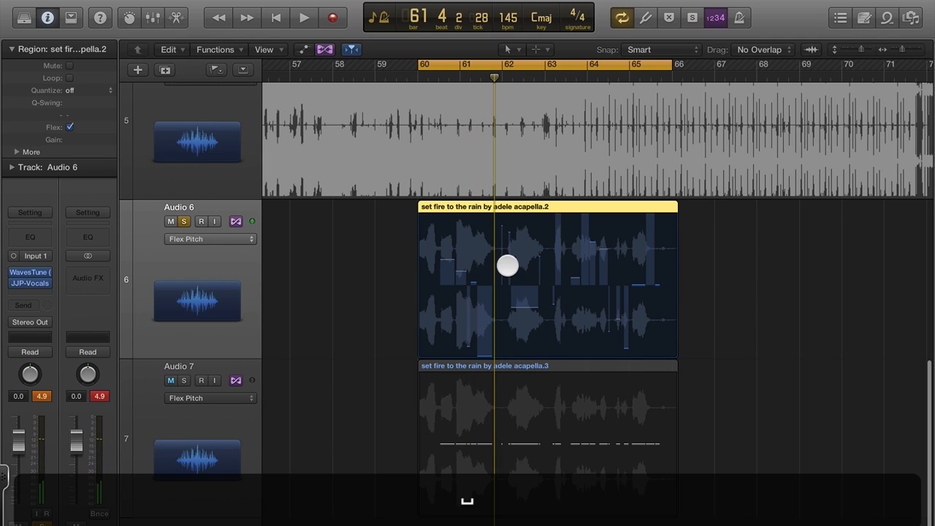
right_click(508, 266)
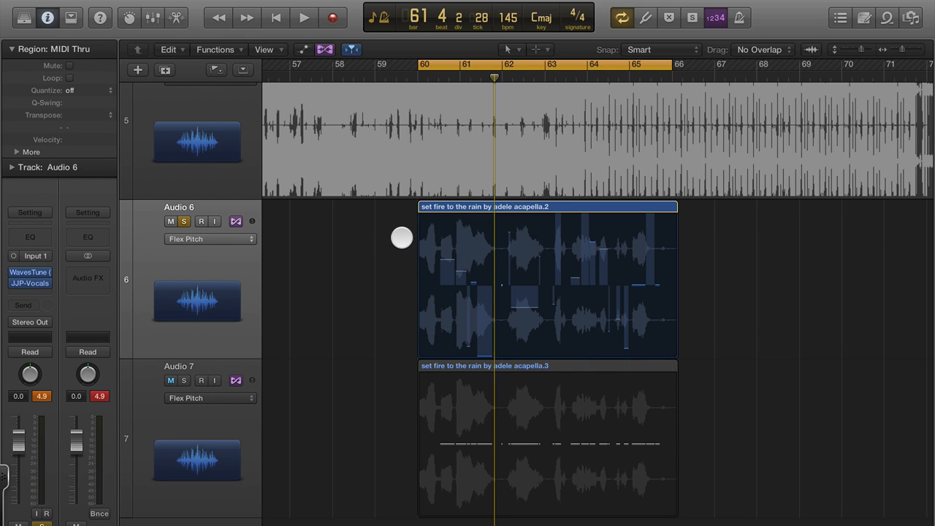
right_click(400, 237)
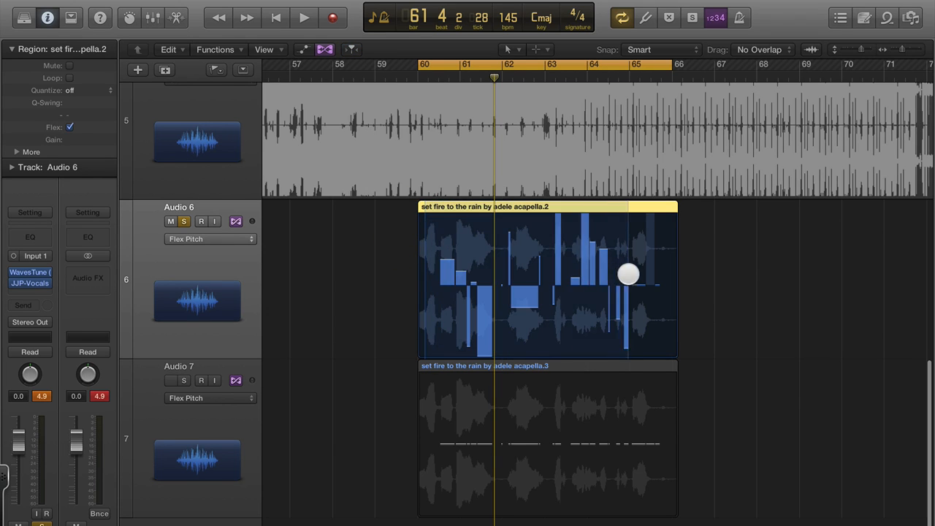
right_click(514, 251)
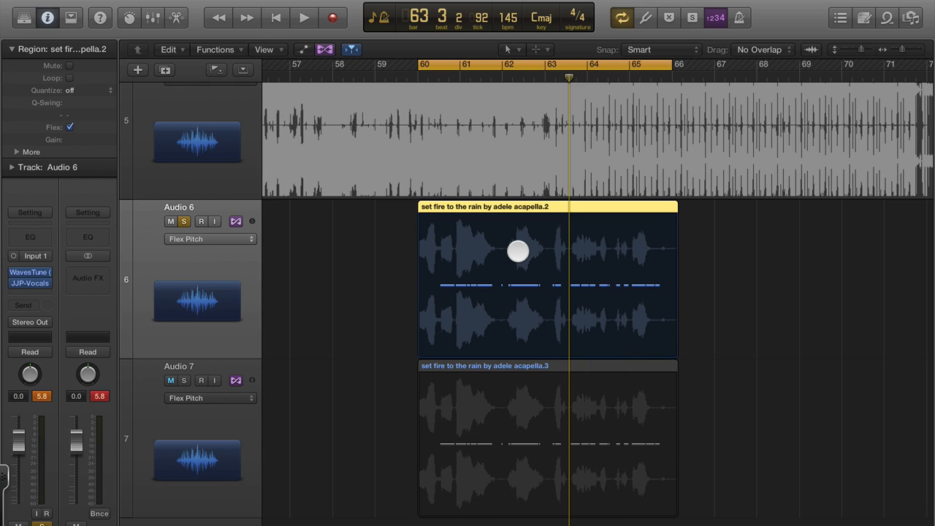
key("cmd+z")
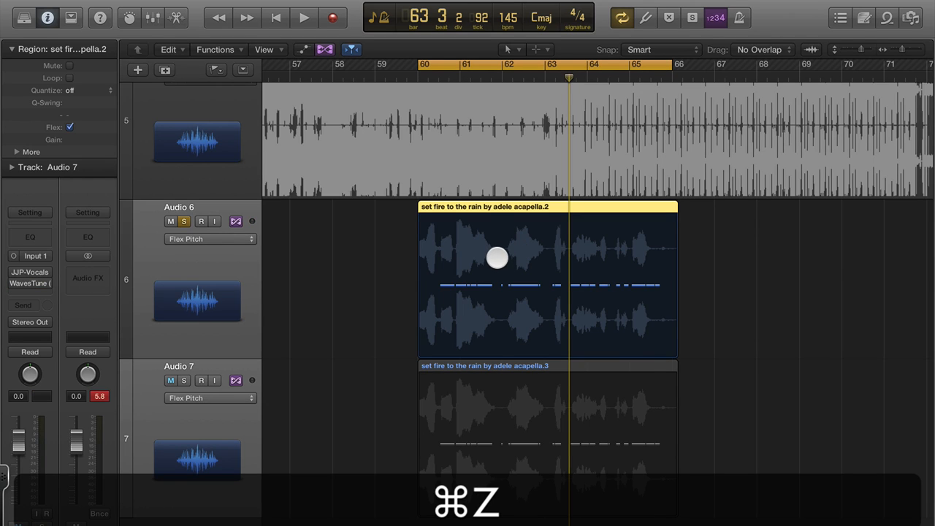
key("cmd+z")
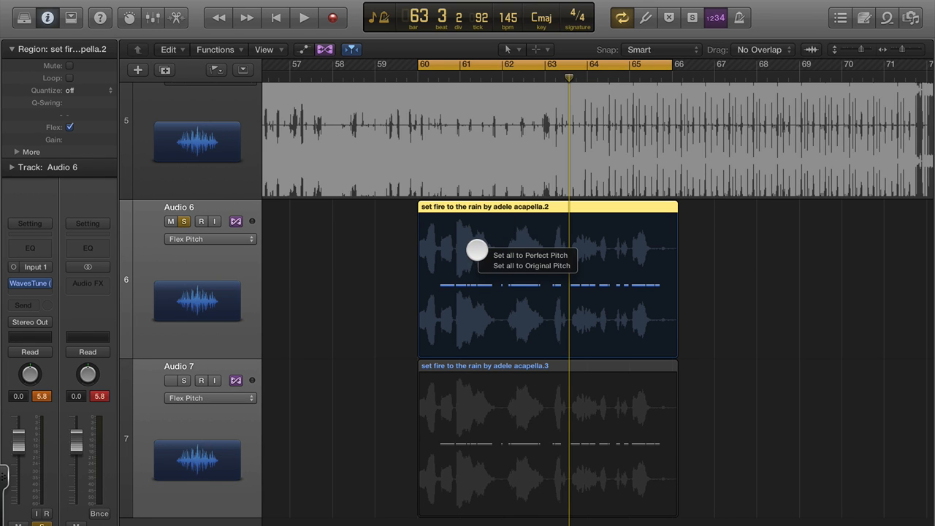
- Snap all notes in Audio 6's second acapella region to perfect pitch
left_click(531, 255)
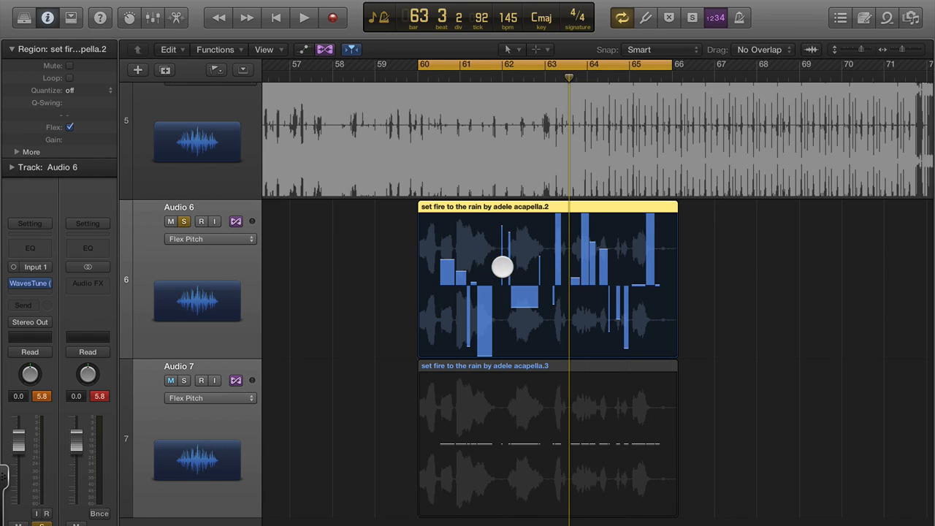
left_click(304, 18)
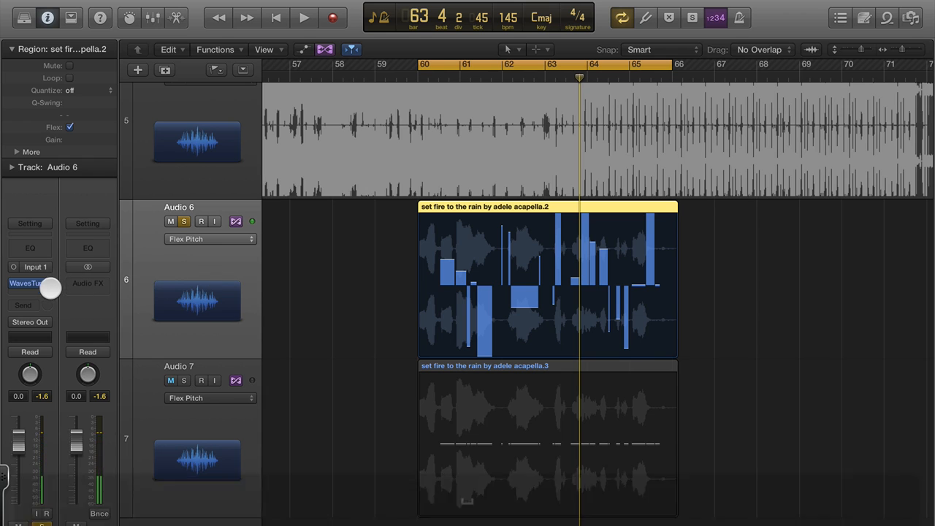
- Insert JJP-Vocals after WavesTune on Audio 6 and move its window aside
left_click(29, 284)
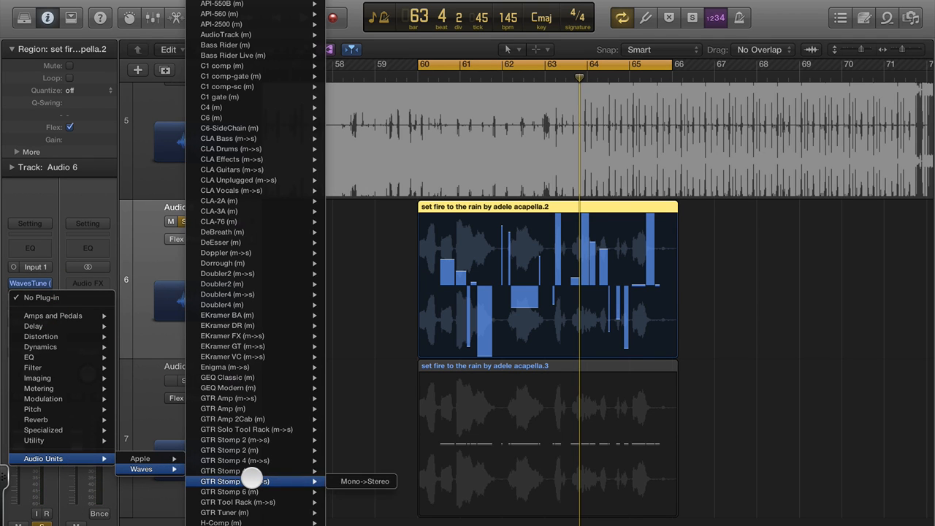
scroll("down", 3)
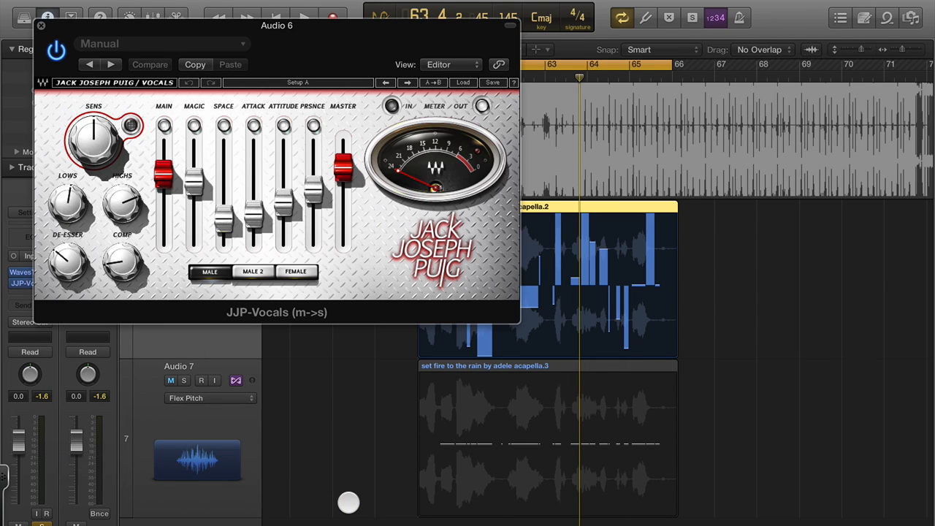
left_click(170, 380)
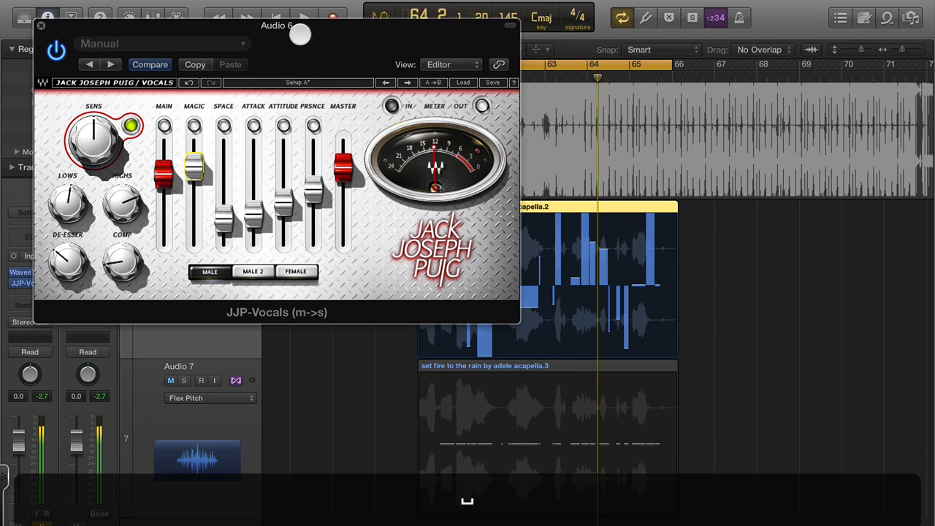
left_click_drag(276, 26, 643, 248)
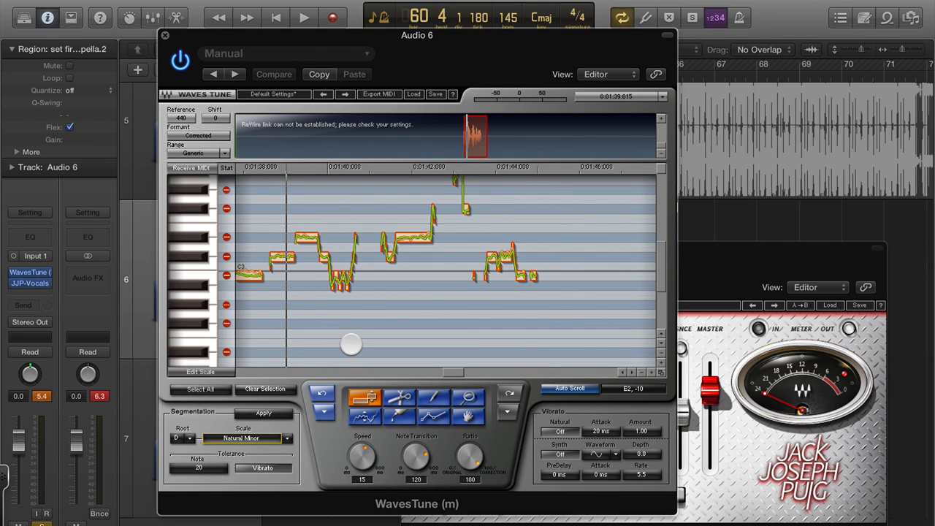
- Play the song so WavesTune scans Audio 6's vocal in D natural minor
left_click_drag(351, 344, 406, 340)
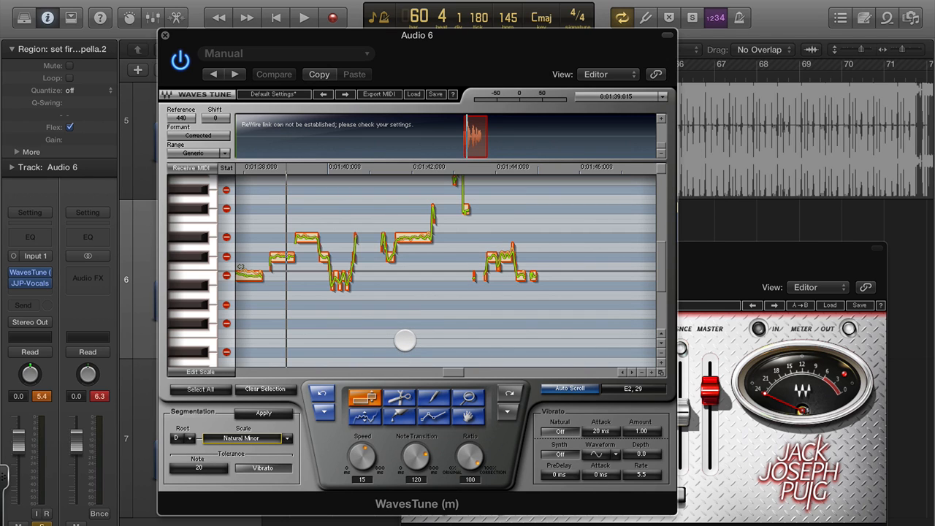
left_click(303, 17)
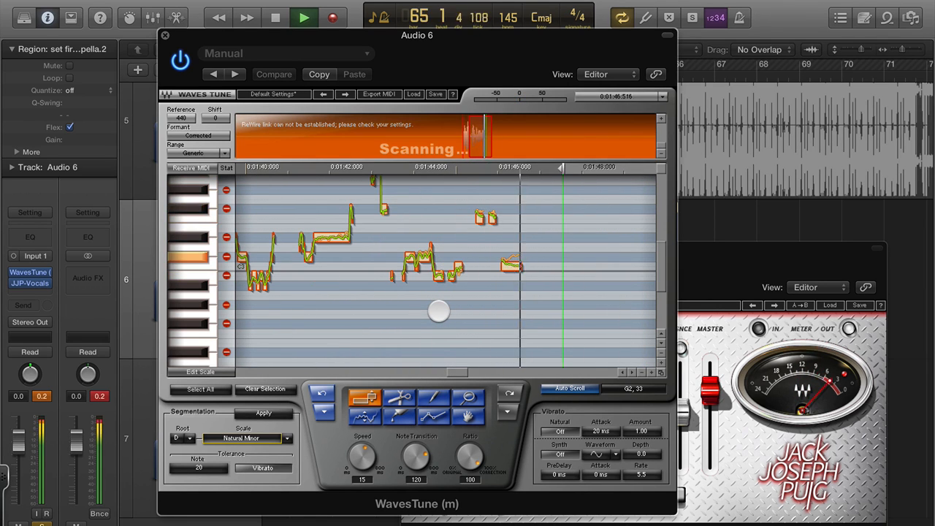
left_click(276, 18)
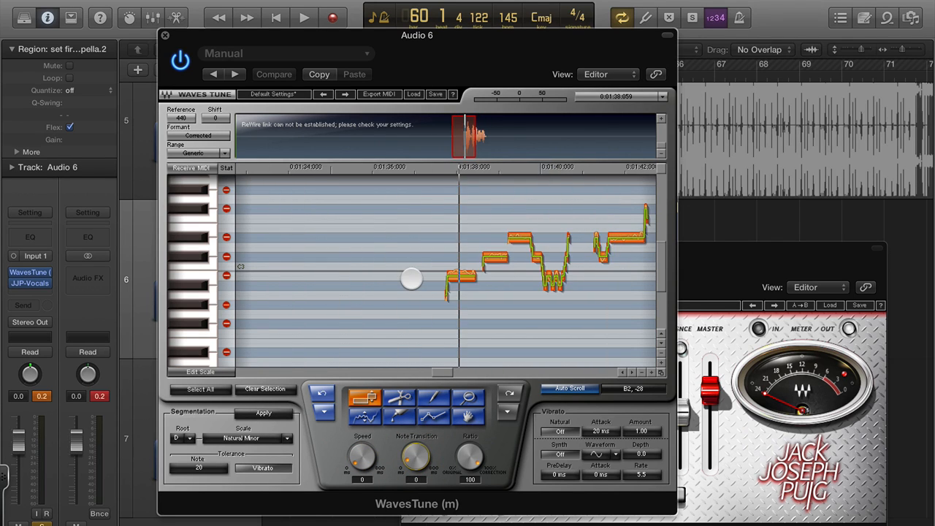
left_click(304, 17)
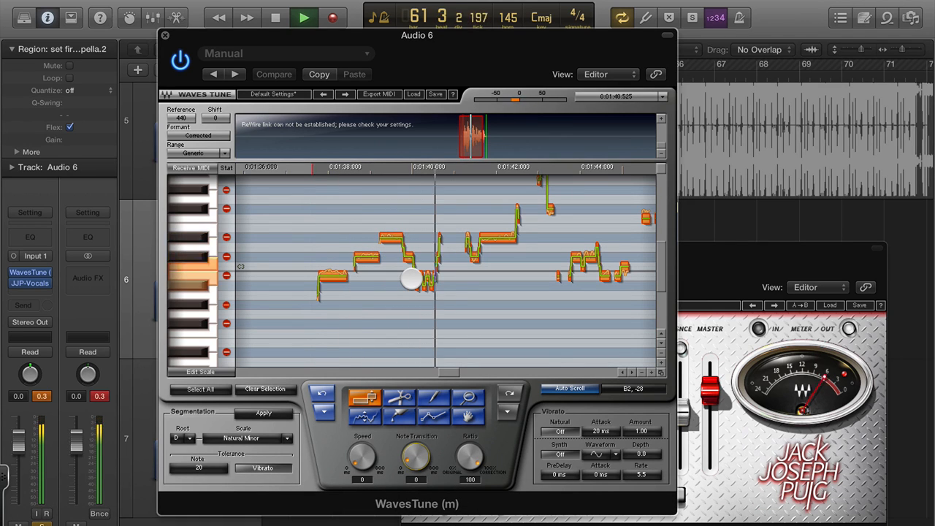
- Adjust the pitch of a sung note in WavesTune's graph and select the dipping middle note
left_click(275, 17)
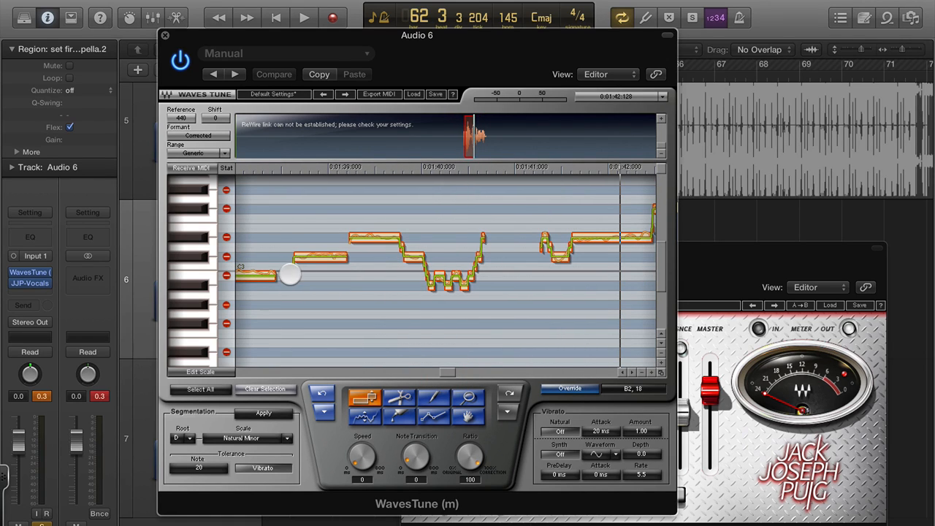
left_click_drag(289, 275, 275, 285)
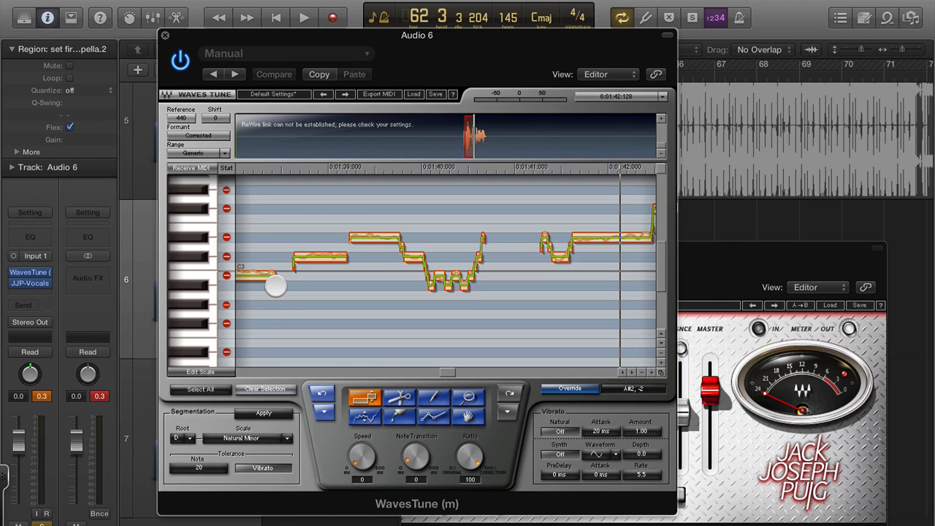
left_click_drag(275, 285, 241, 275)
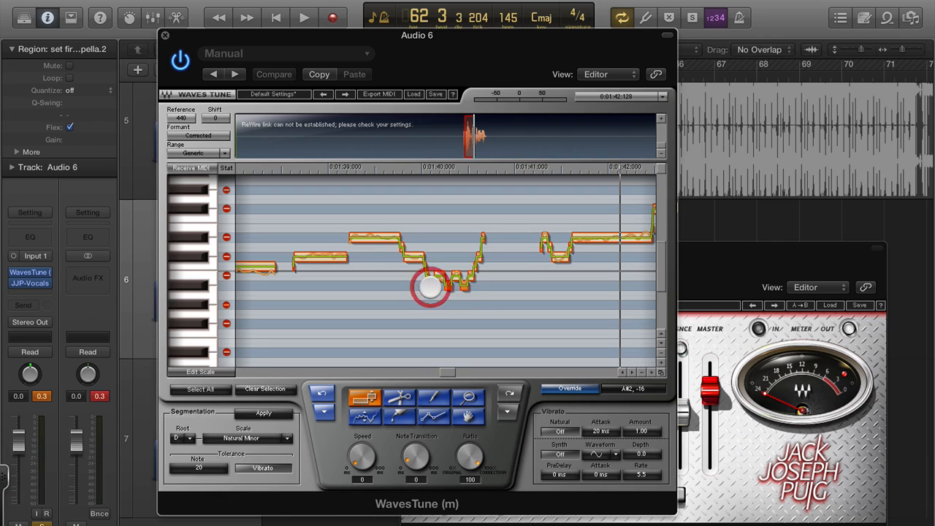
left_click(304, 17)
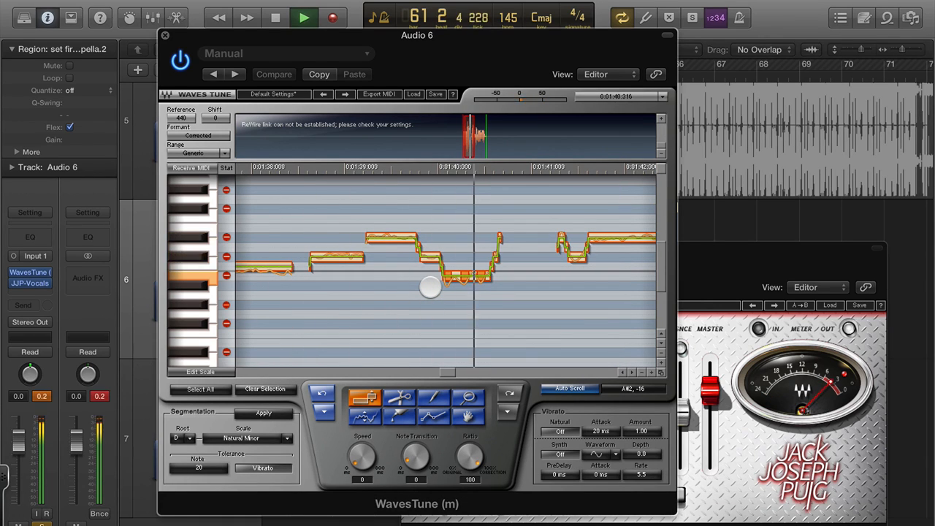
- Play back the correction, reshape the held note's pitch and select the higher note near the start
left_click(275, 17)
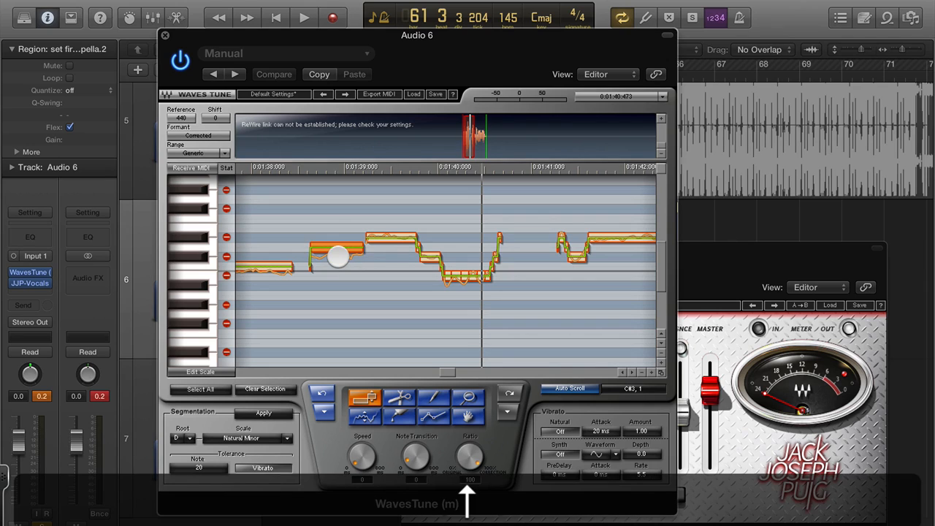
left_click_drag(338, 257, 392, 236)
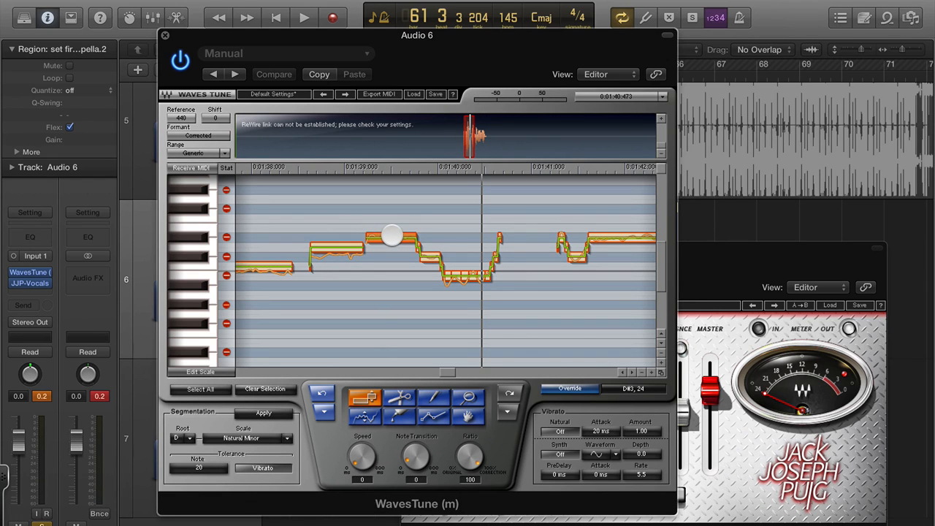
left_click(304, 17)
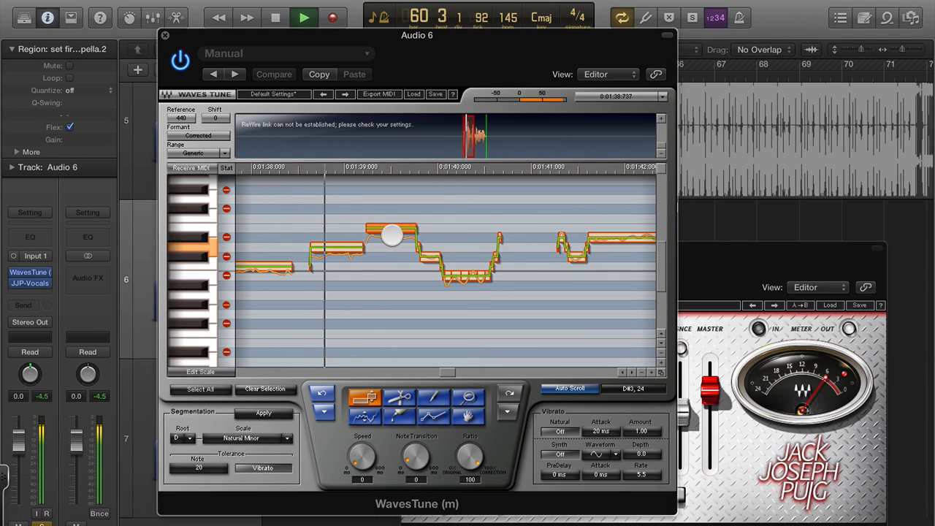